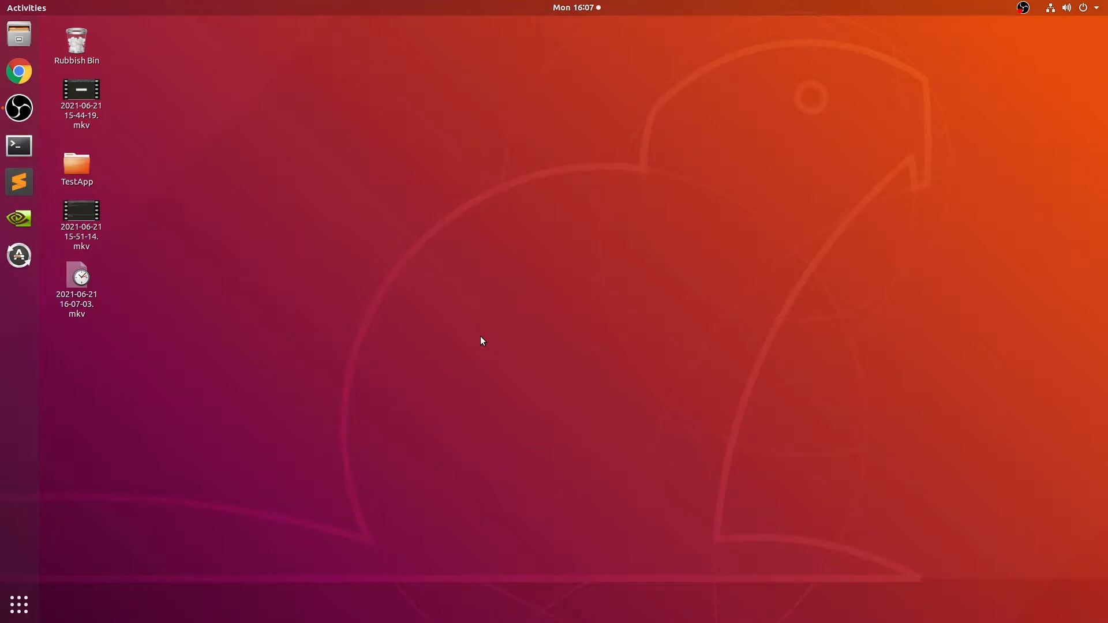
mouse_move(97, 58)
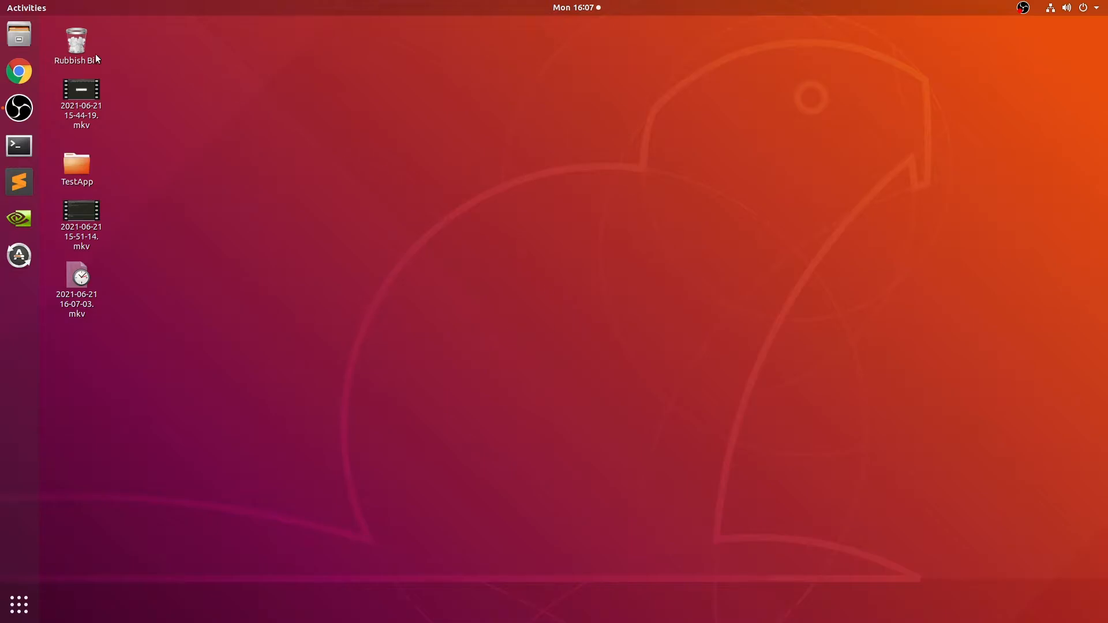
mouse_move(40, 74)
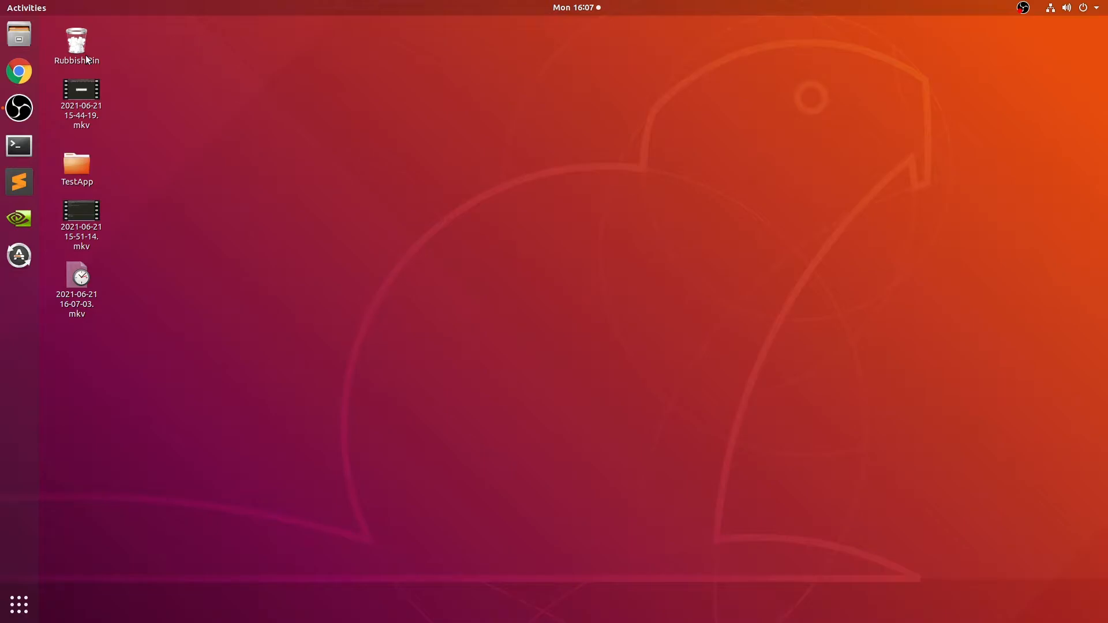
- Search Google in Chrome for 'visual studio code' and open the official code.visualstudio.com result
left_click(19, 72)
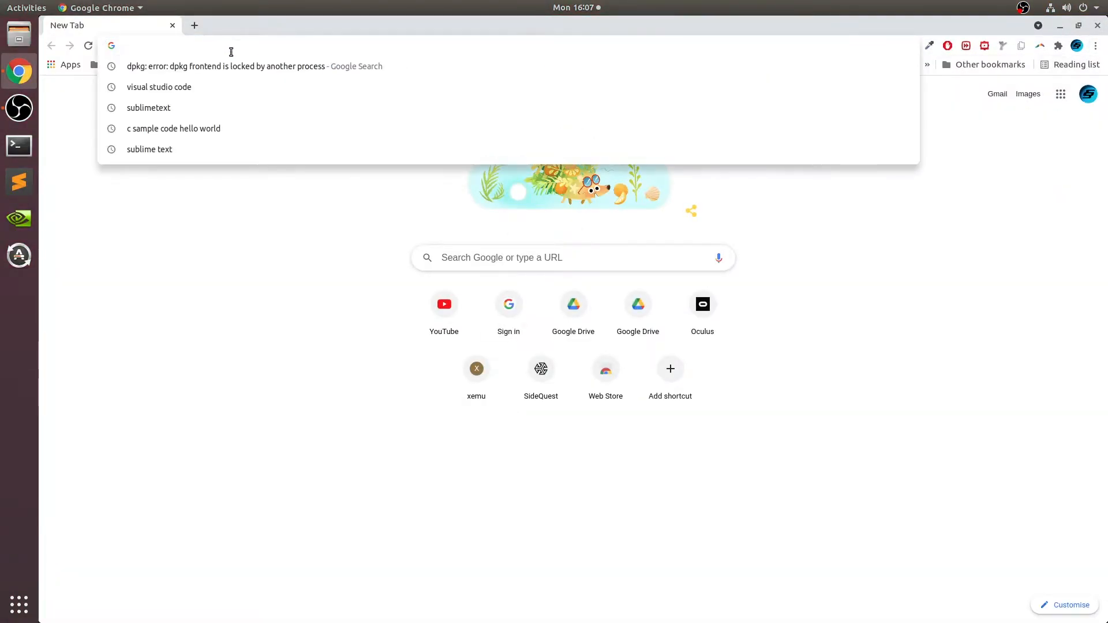
type("tudio code")
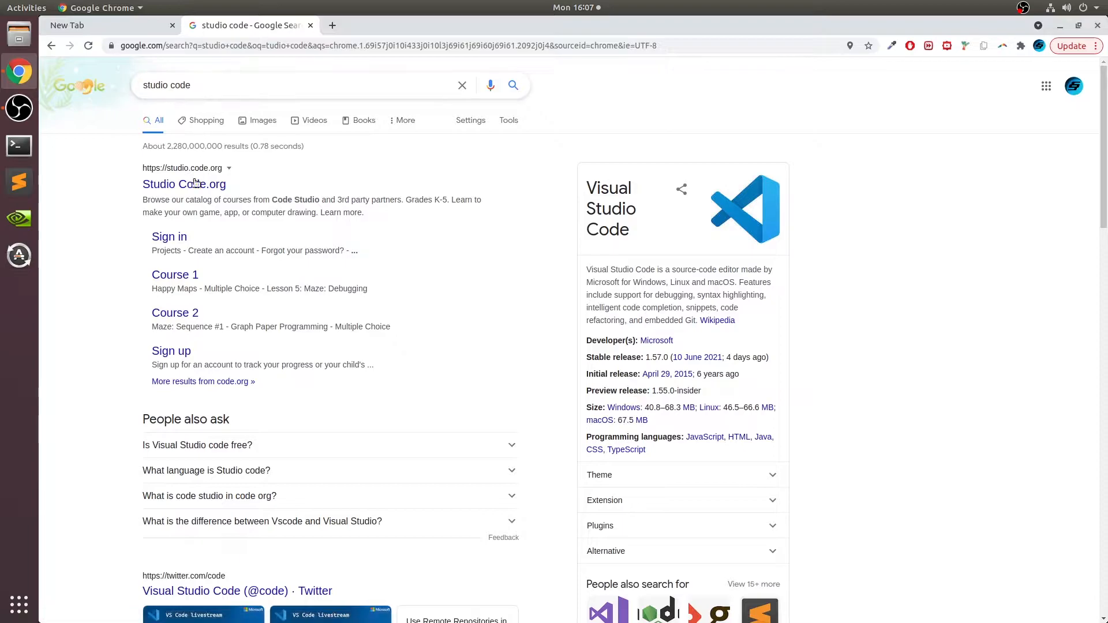
left_click(183, 183)
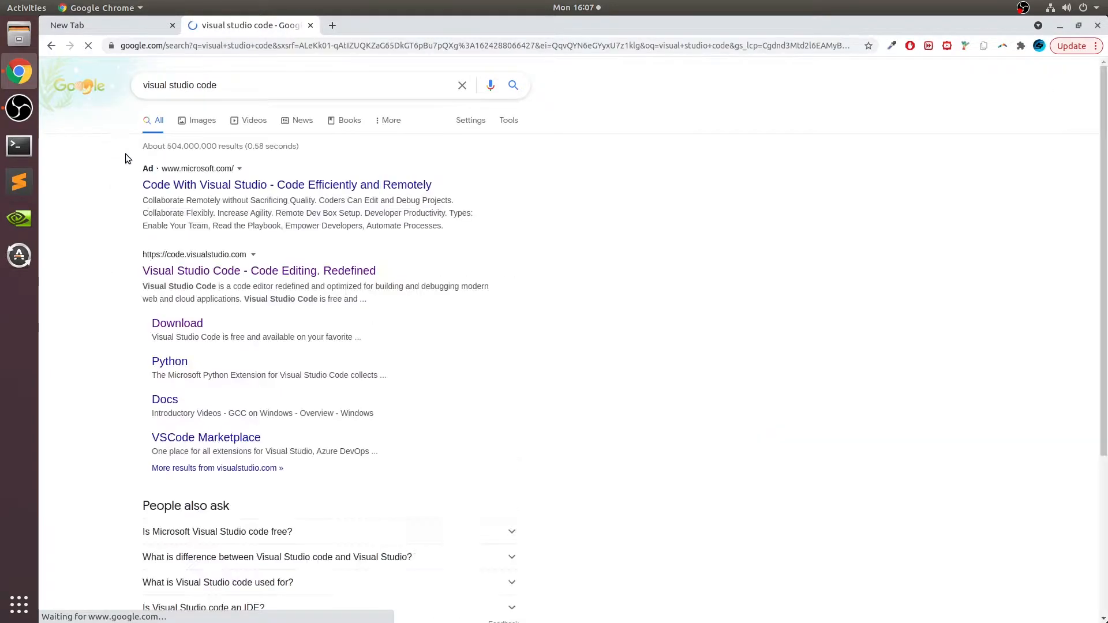
left_click(258, 270)
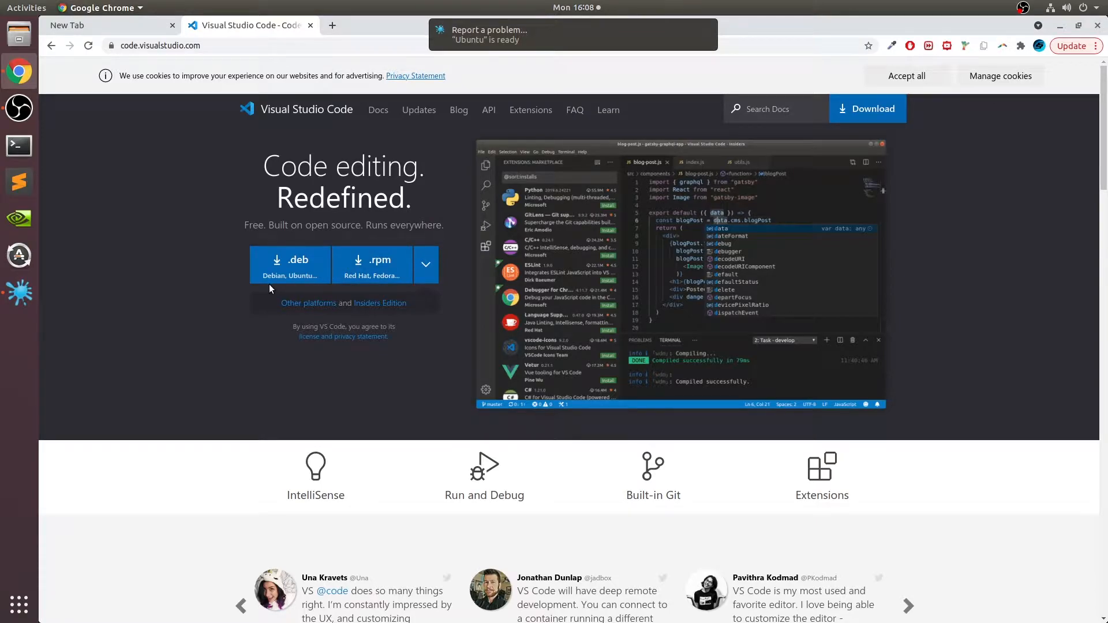
- Download the VS Code .deb Debian package from the website
left_click(290, 265)
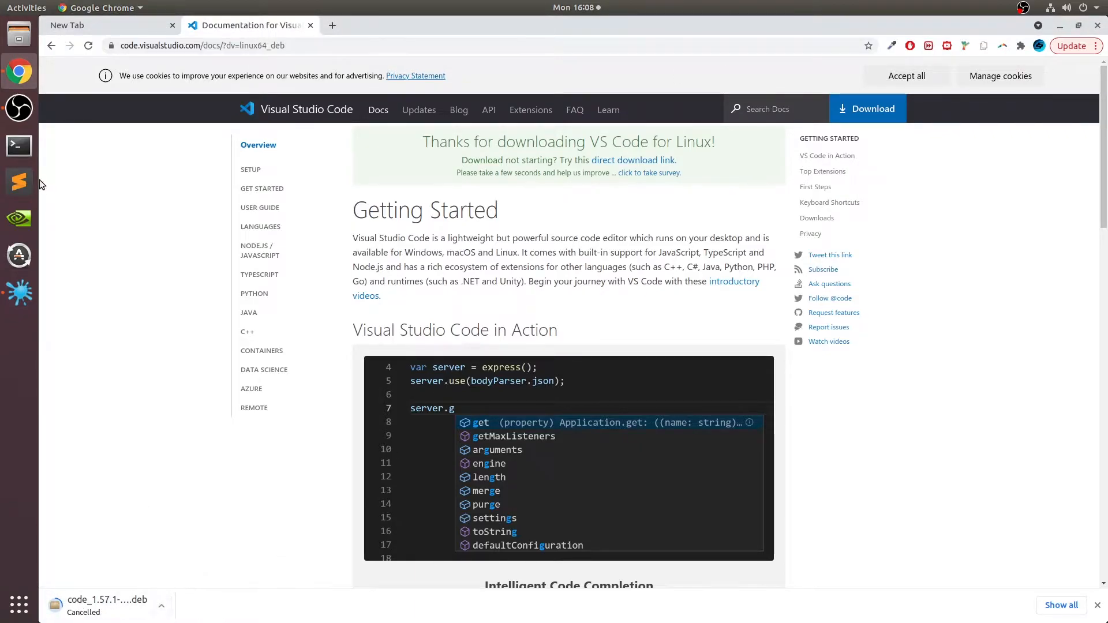
mouse_move(20, 605)
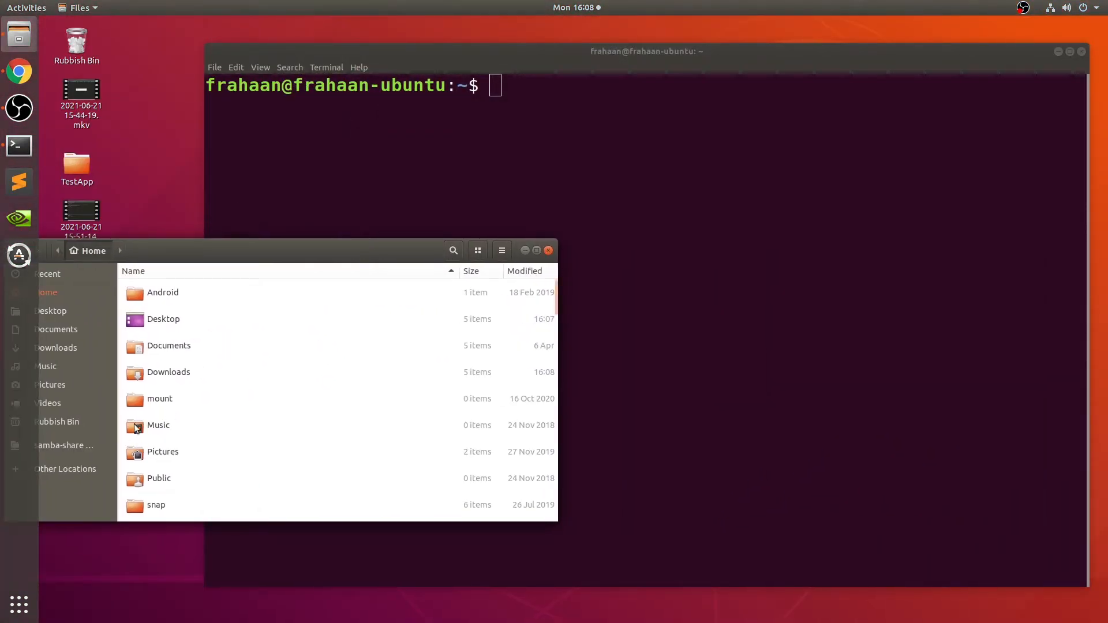
- Install code_1.57.1 .deb from Downloads with sudo dpkg -i, then sudo apt-get install -f
double_click(169, 372)
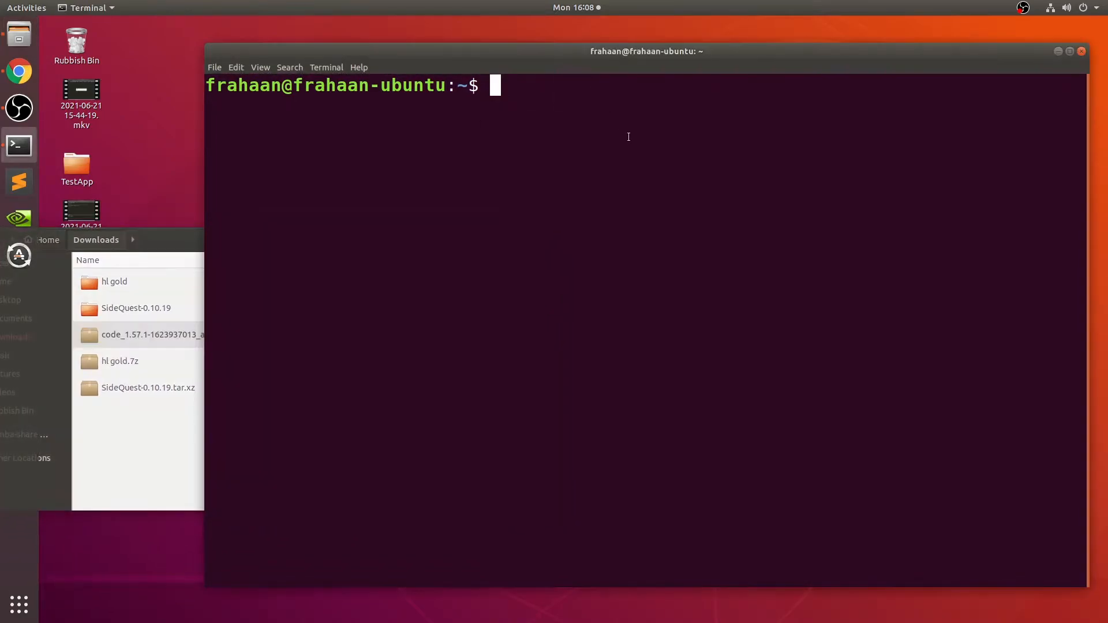
type("sudo")
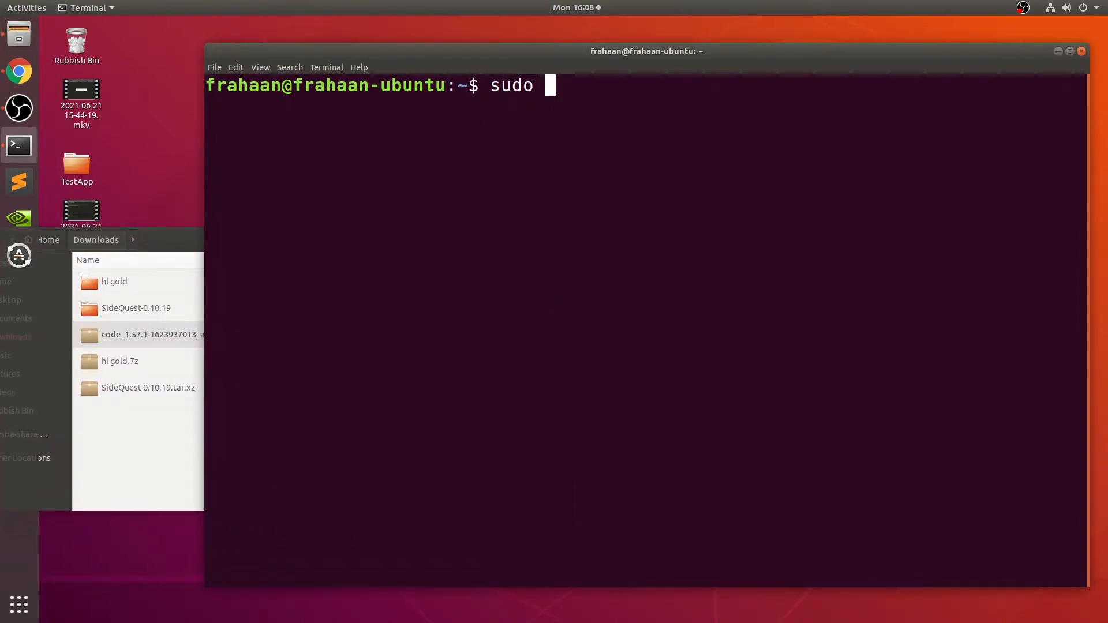
type("dp")
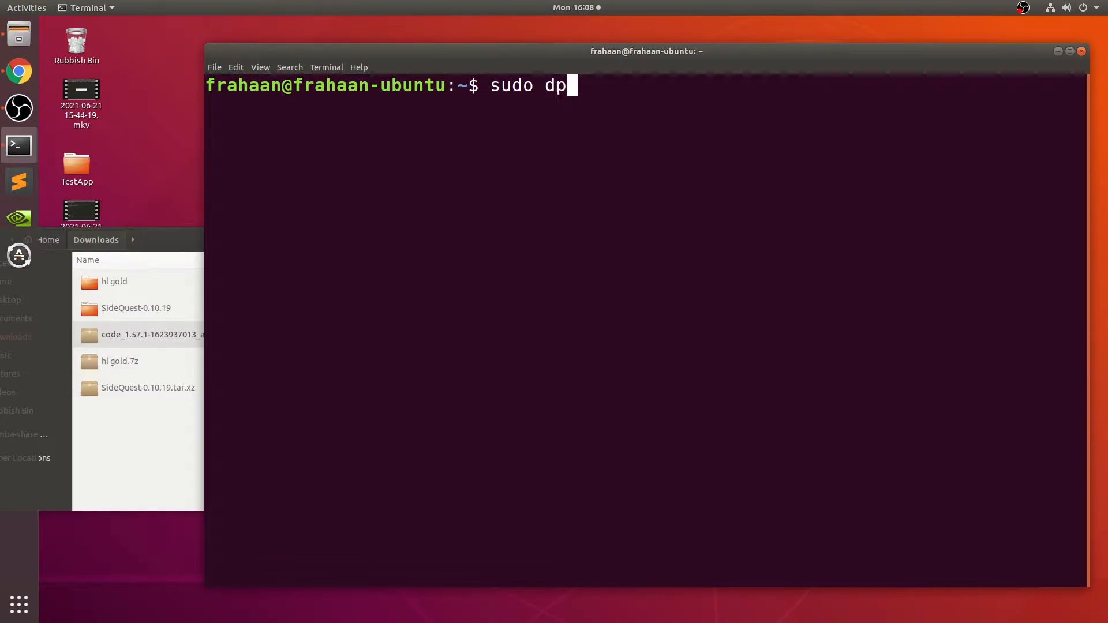
type("kg -")
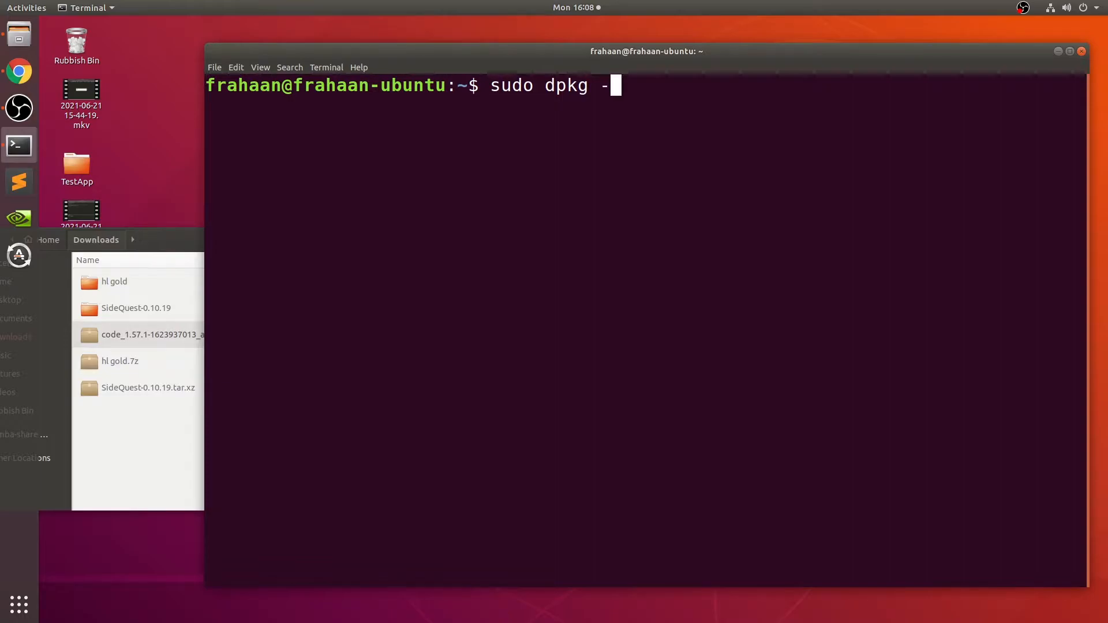
type("i")
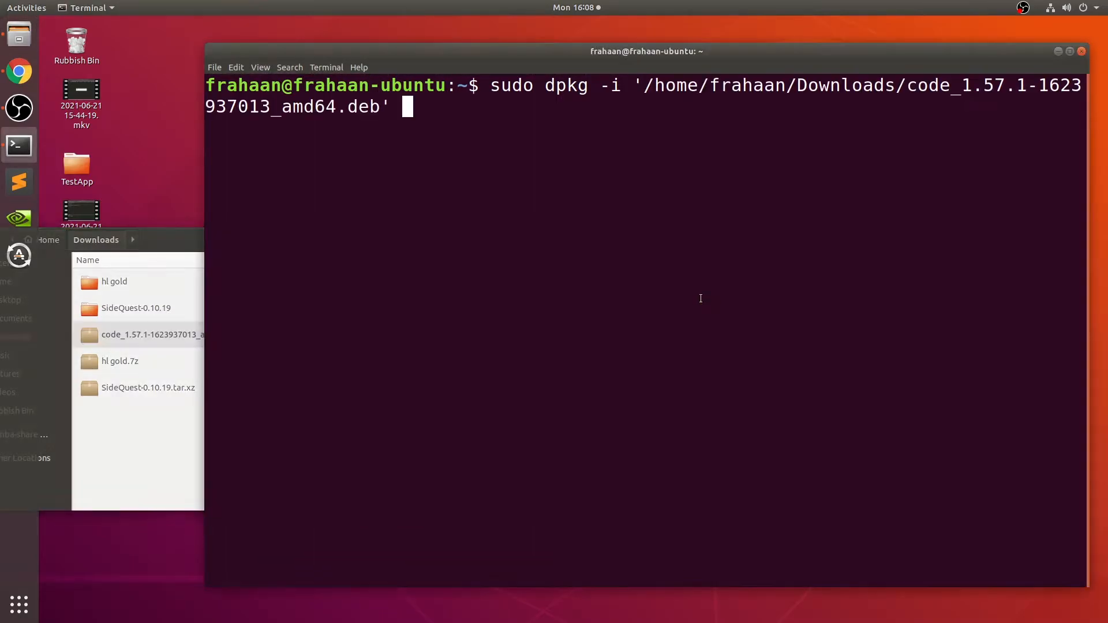
key("Return")
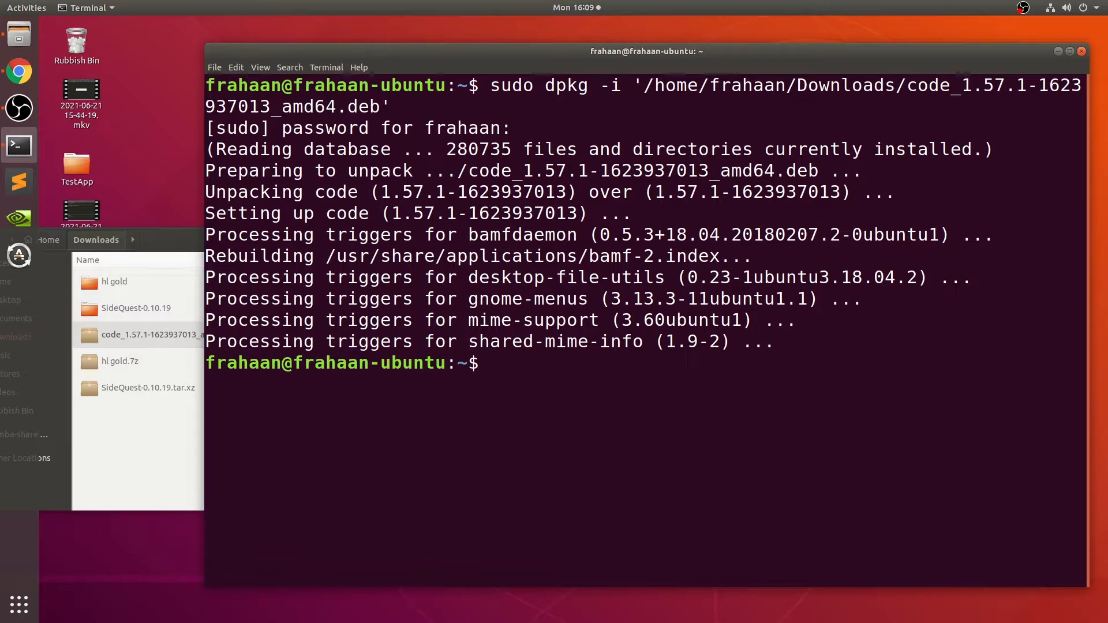
type("sudo dpkg -i code_1.57.1-1623937013_amd64.deb")
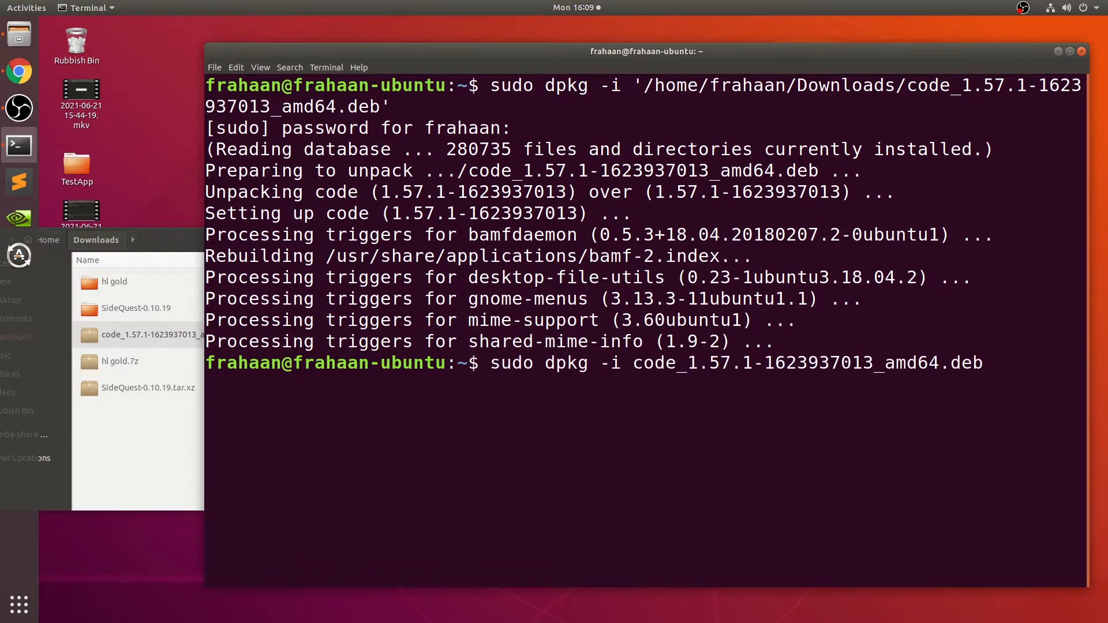
type("sudo apt-get install -f")
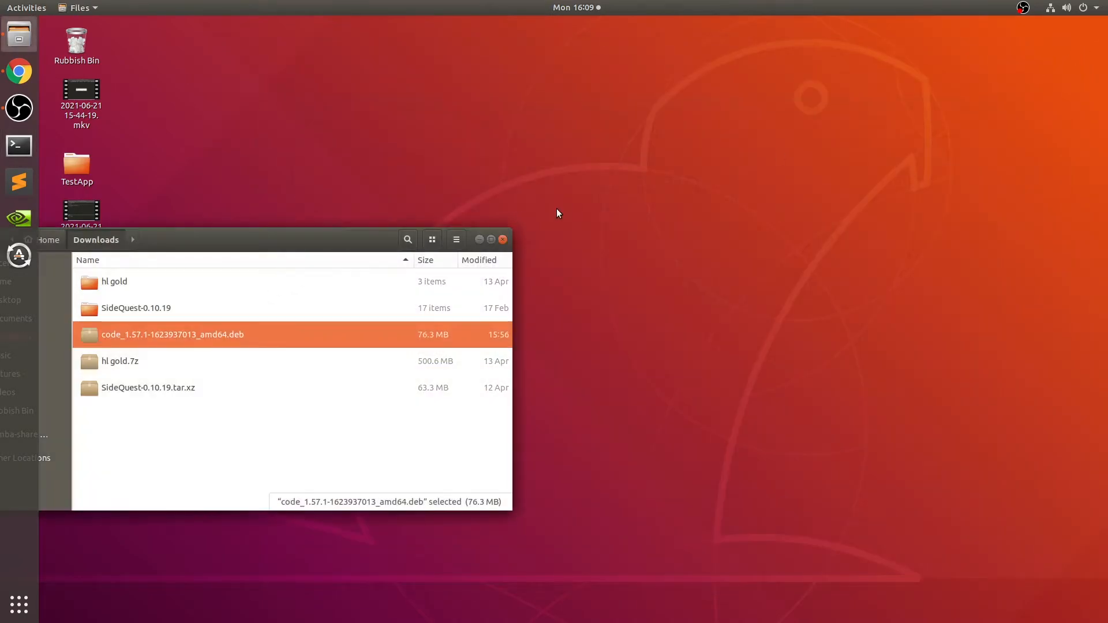
- Launch Visual Studio Code from the Activities search
left_click(26, 8)
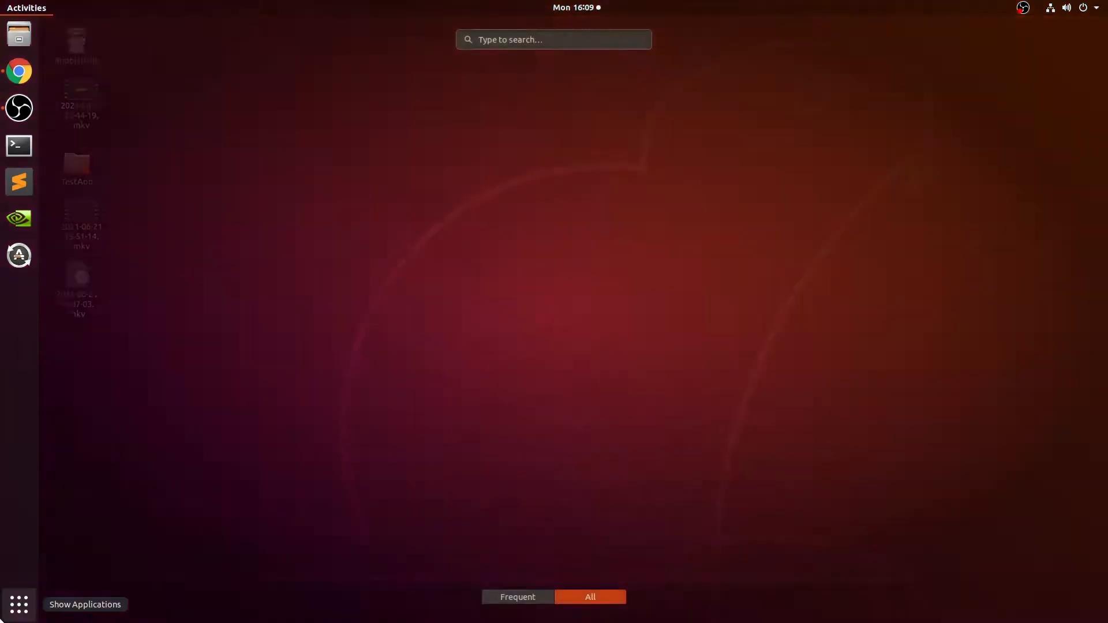
type("visul")
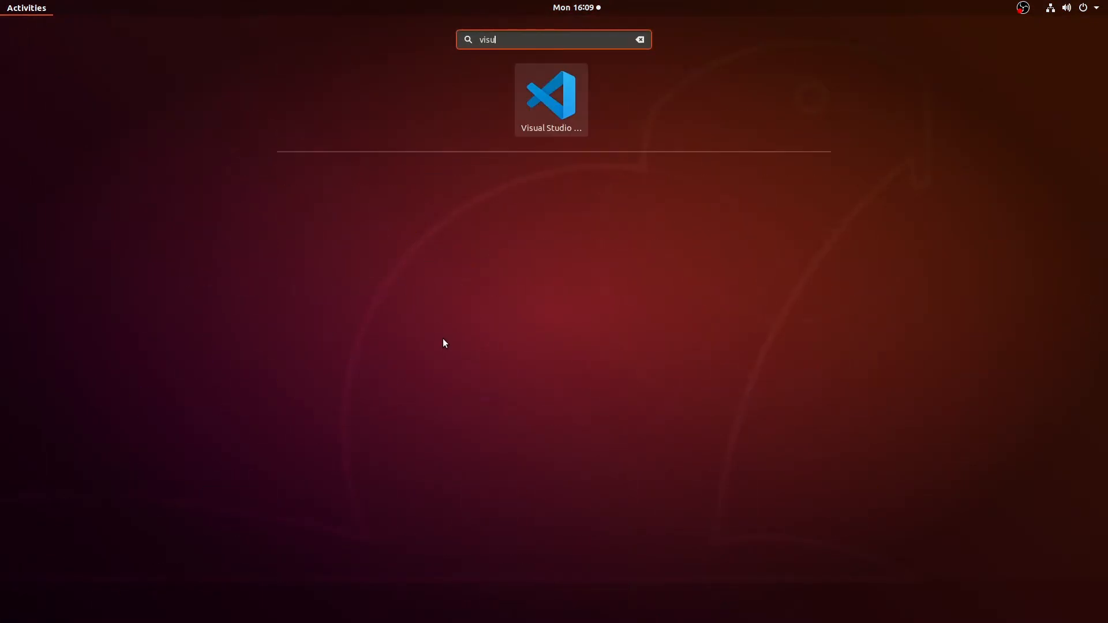
left_click(551, 97)
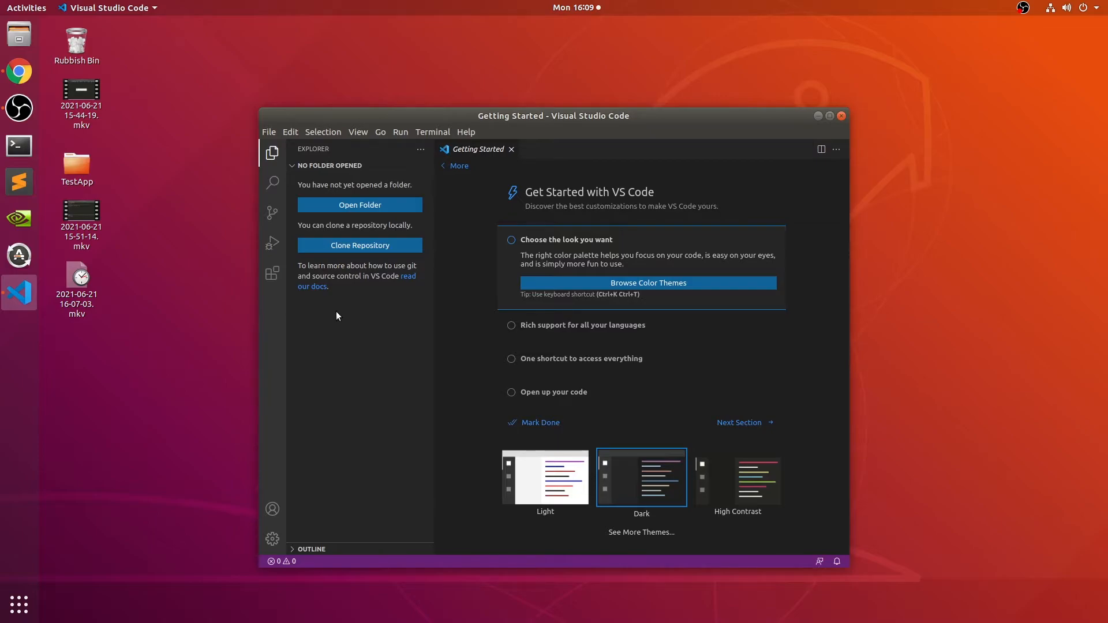
mouse_move(386, 334)
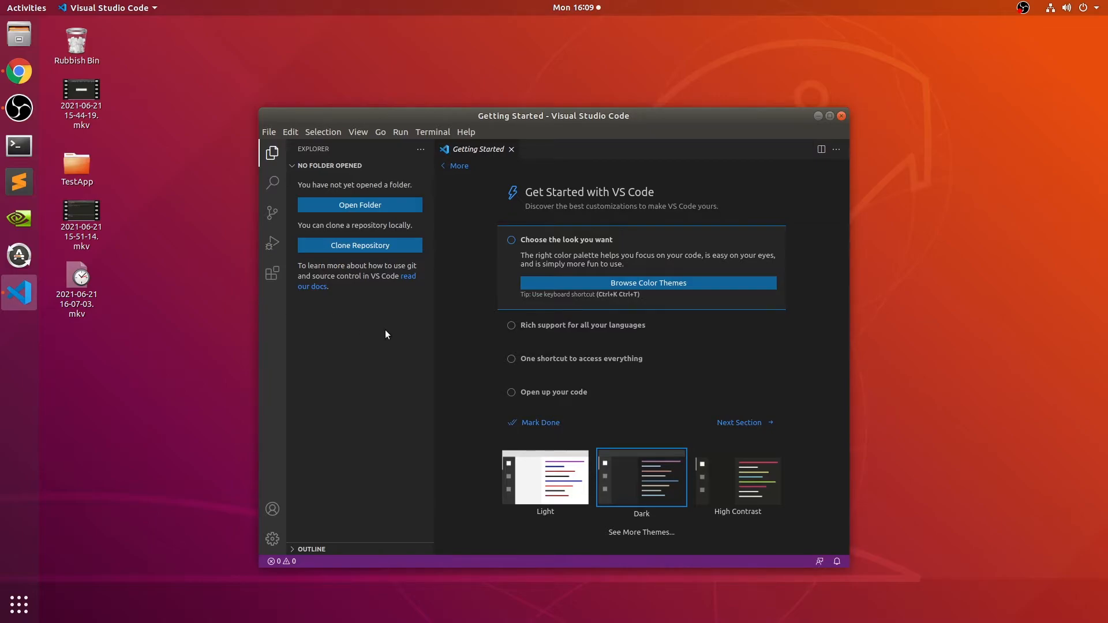
mouse_move(375, 144)
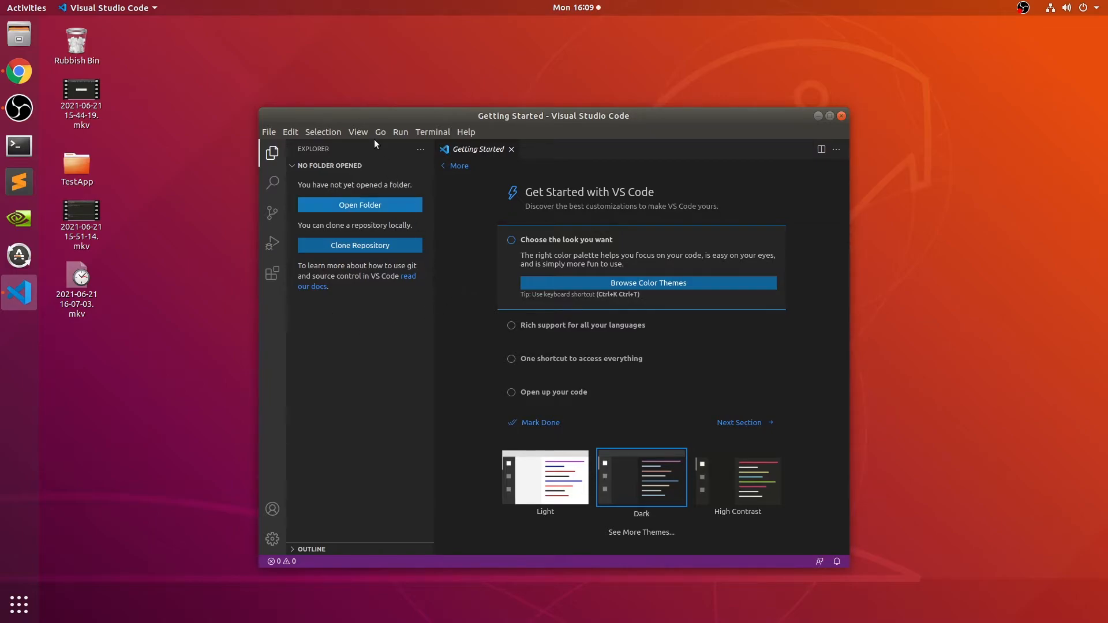
- Browse the Run, View and File menus of VS Code
left_click(401, 131)
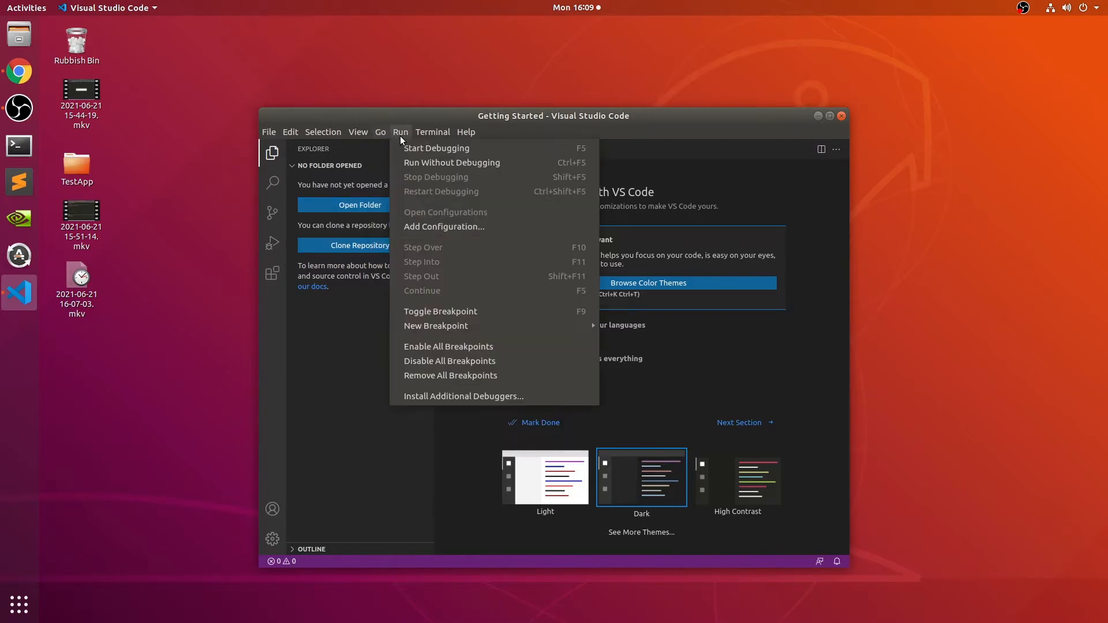
left_click(357, 132)
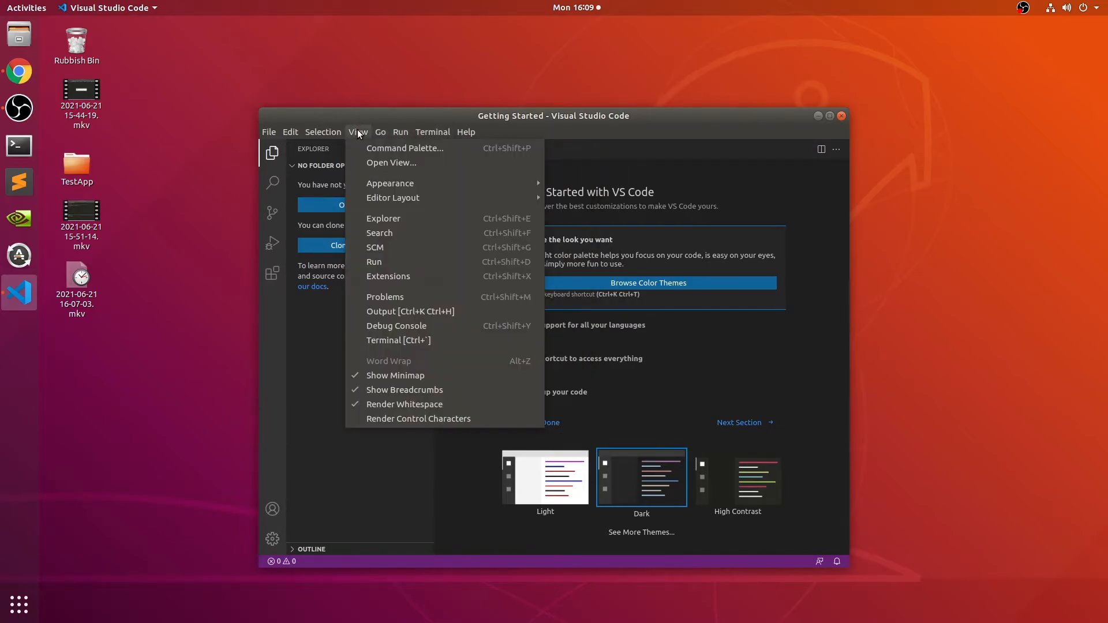
left_click(269, 132)
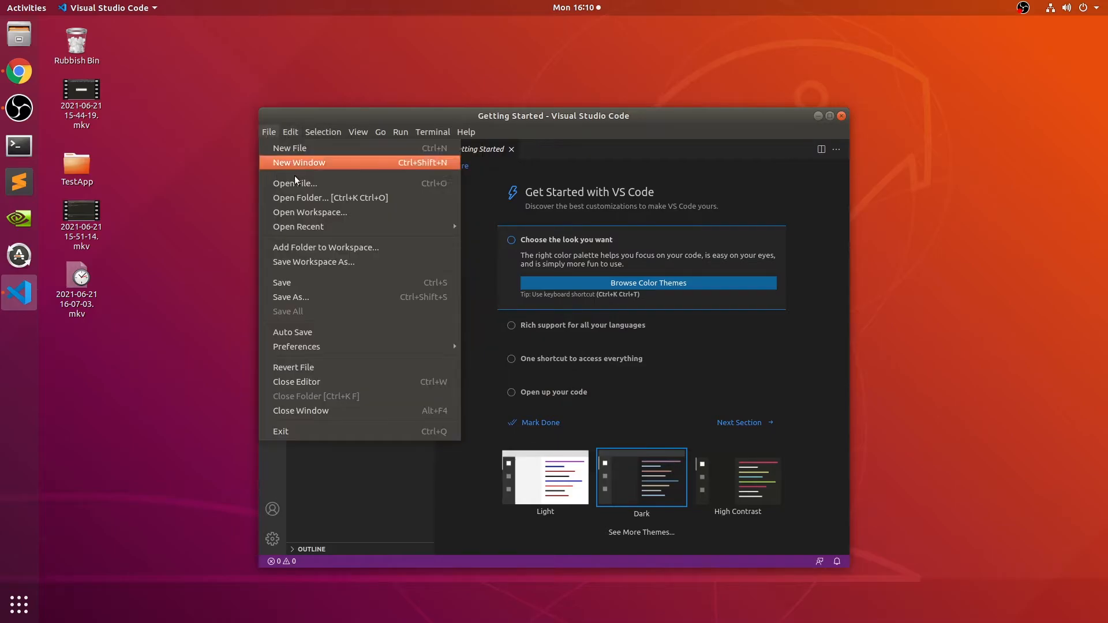
mouse_move(297, 346)
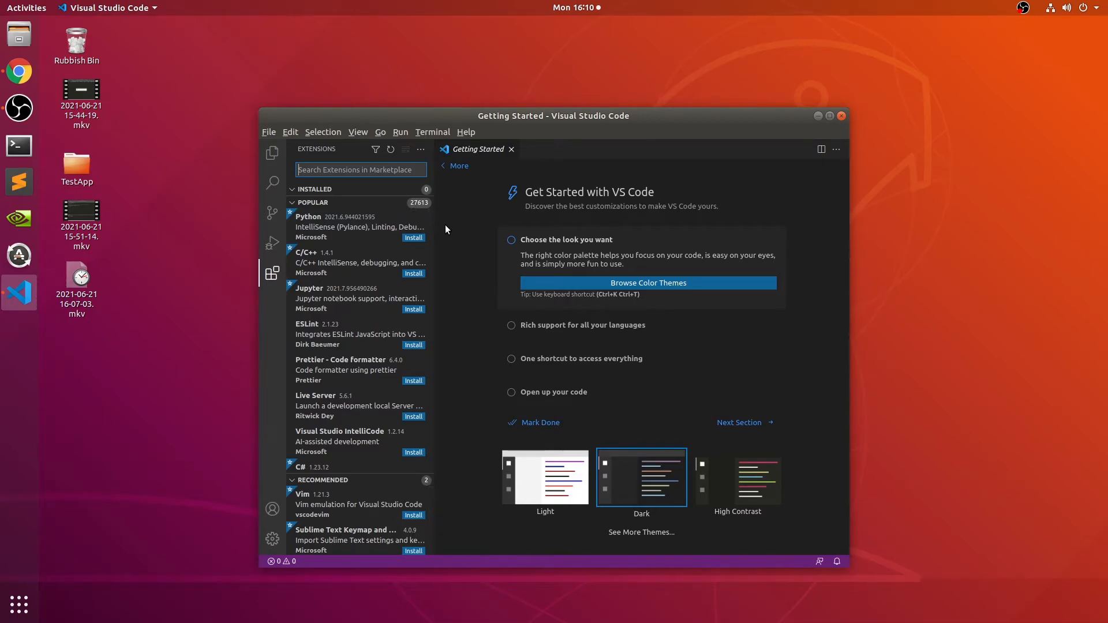
- Install the C/C++ extension from the Extensions marketplace
type("c")
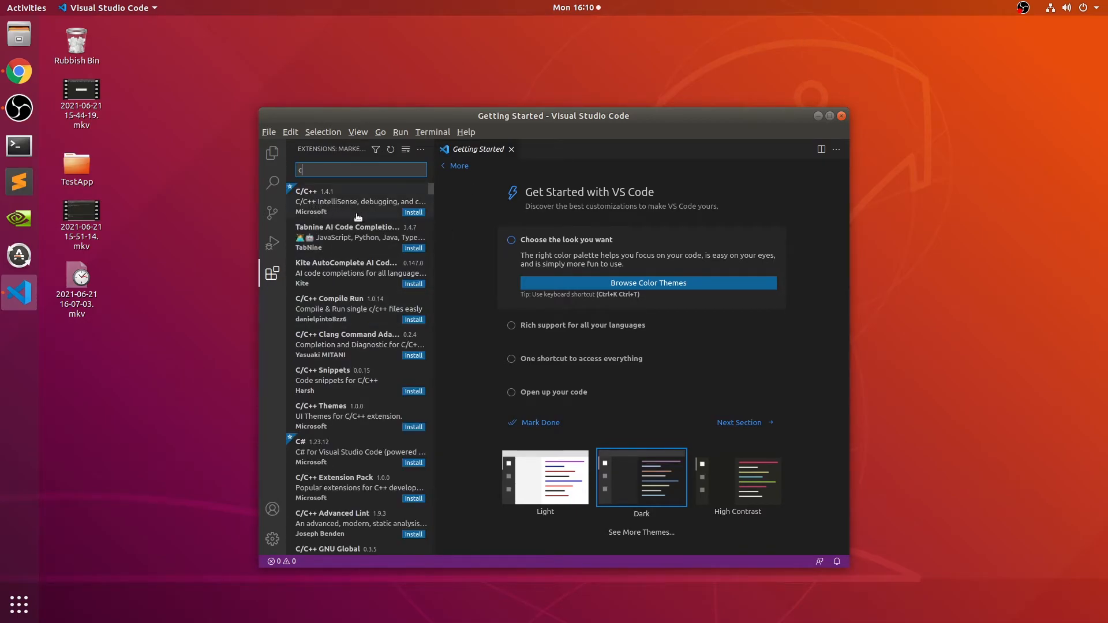
left_click(361, 201)
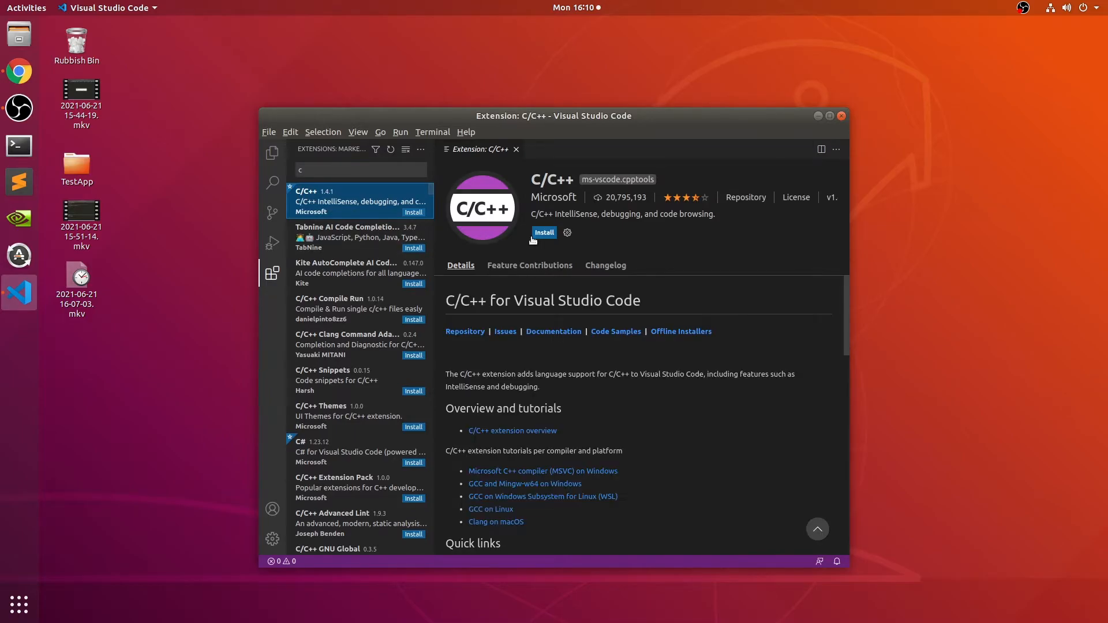
left_click(544, 232)
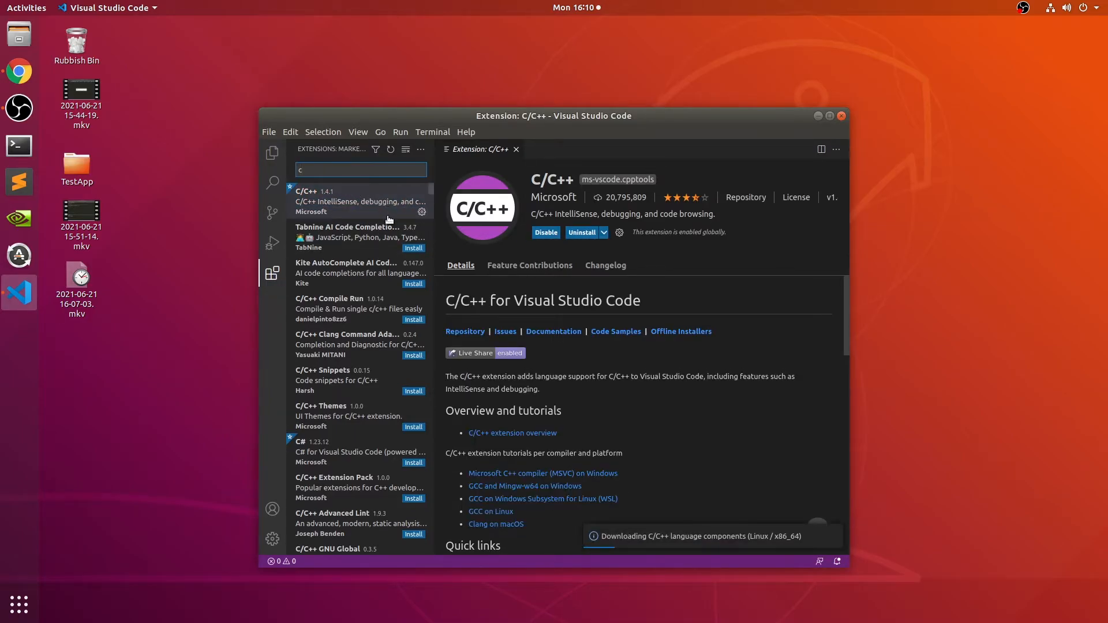
- Install the Code Runner extension and maximize the VS Code window
type("code runn")
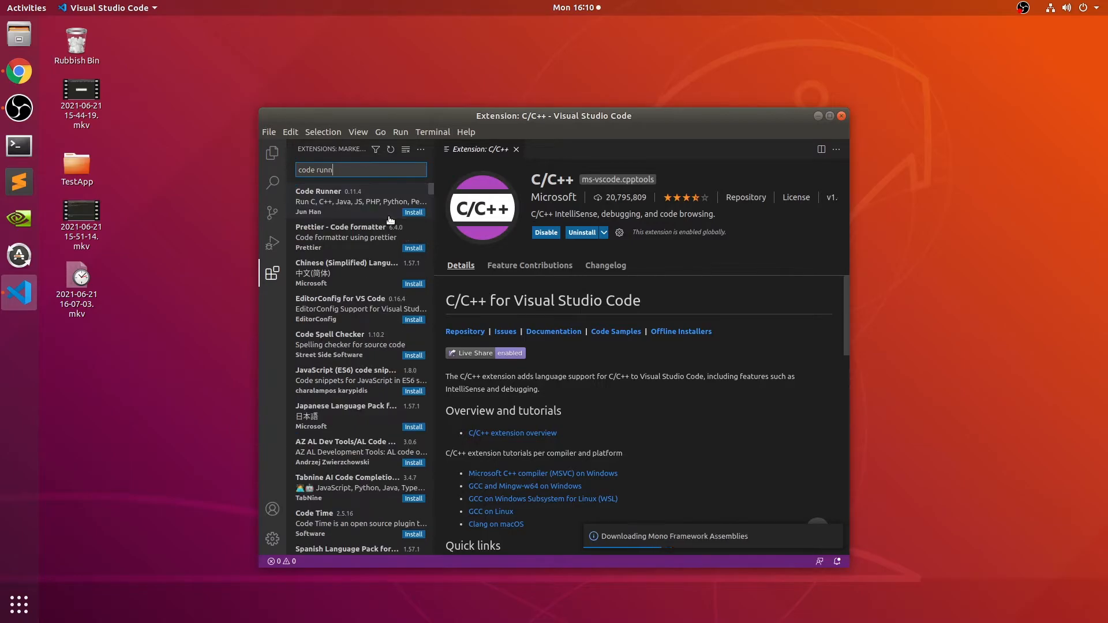
left_click(354, 201)
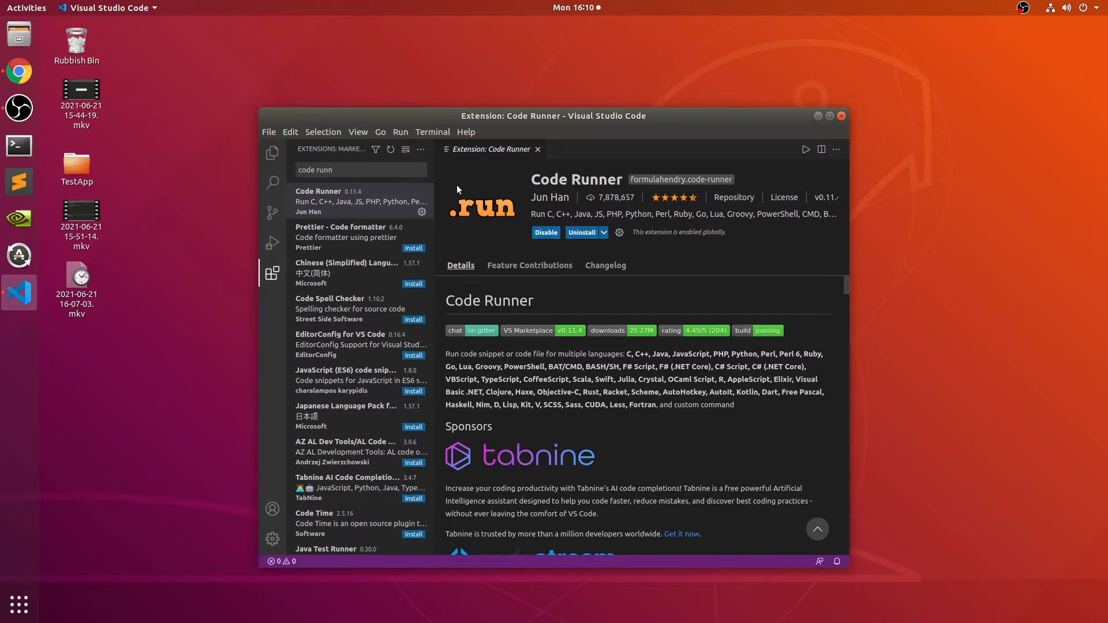
mouse_move(93, 302)
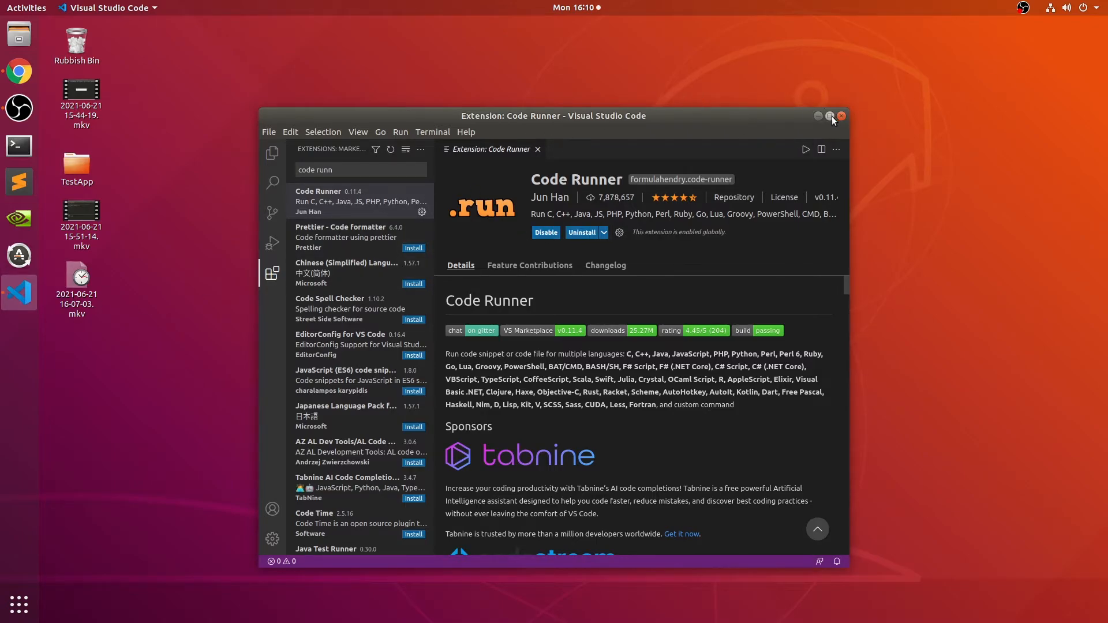
left_click(830, 115)
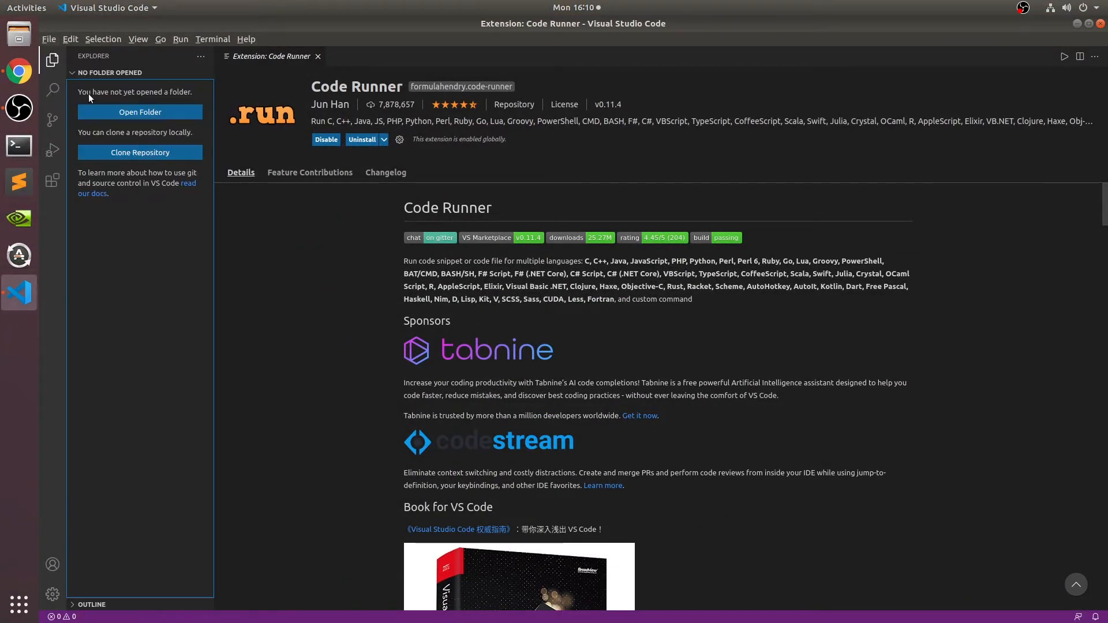
- Browse the Open Folder dialog into the TestApp folder on the Desktop
left_click(140, 112)
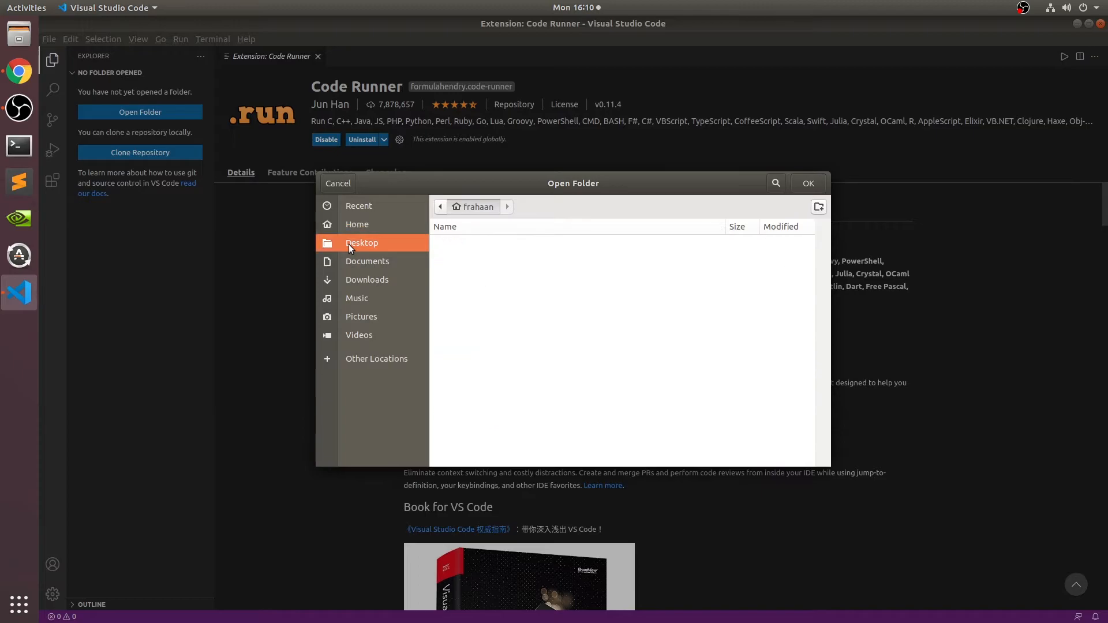
left_click(361, 243)
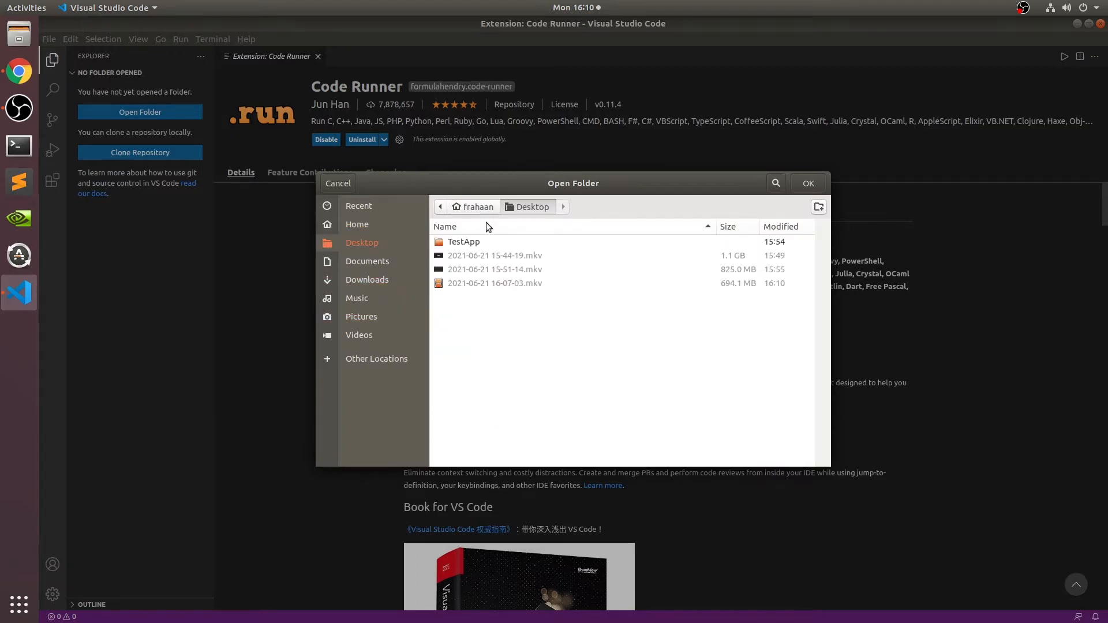
left_click(463, 241)
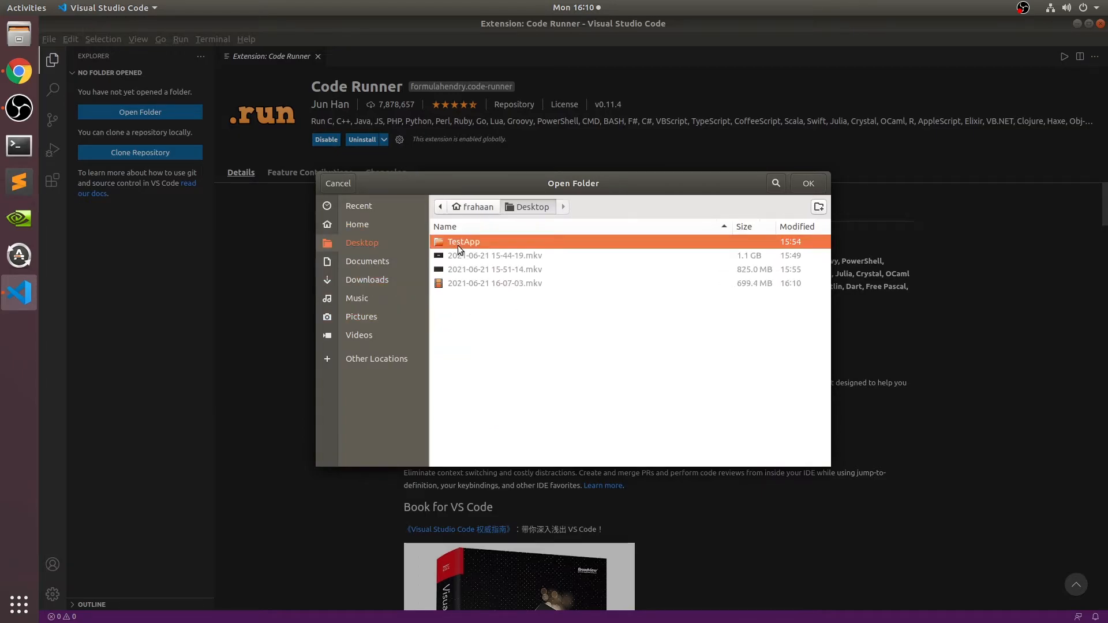
double_click(464, 241)
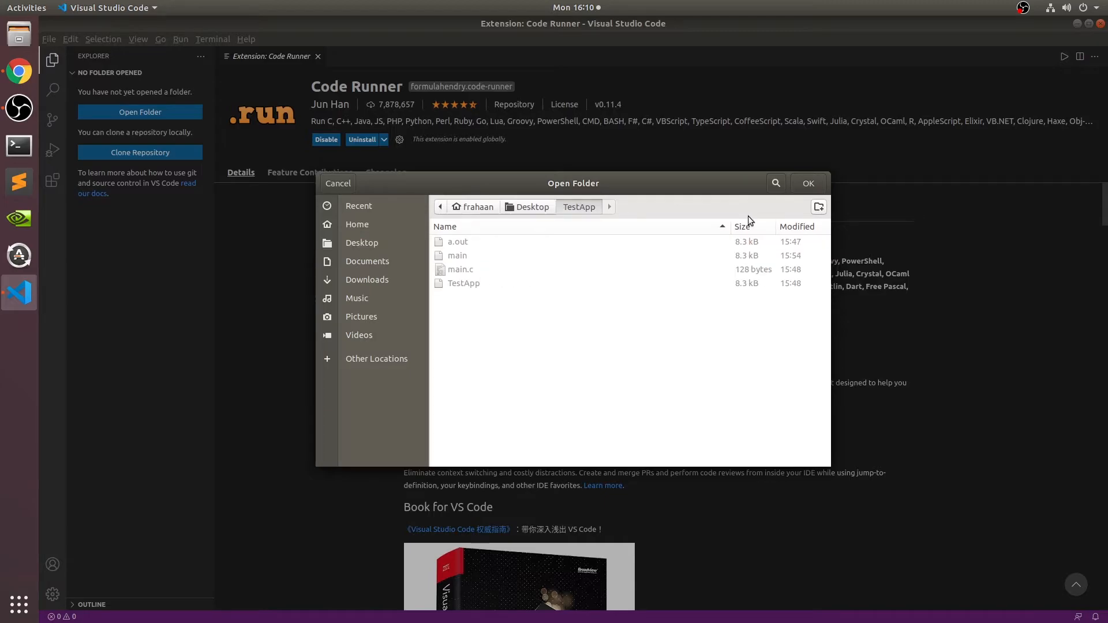
mouse_move(1082, 19)
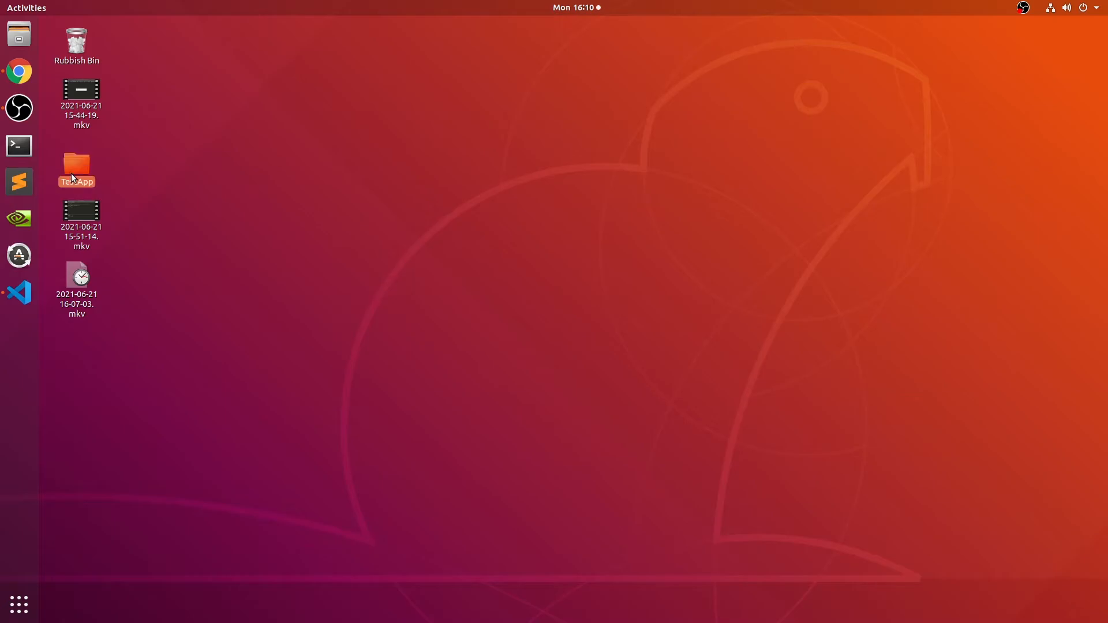
- Delete all four files inside the Desktop TestApp folder and close the Files window
double_click(76, 165)
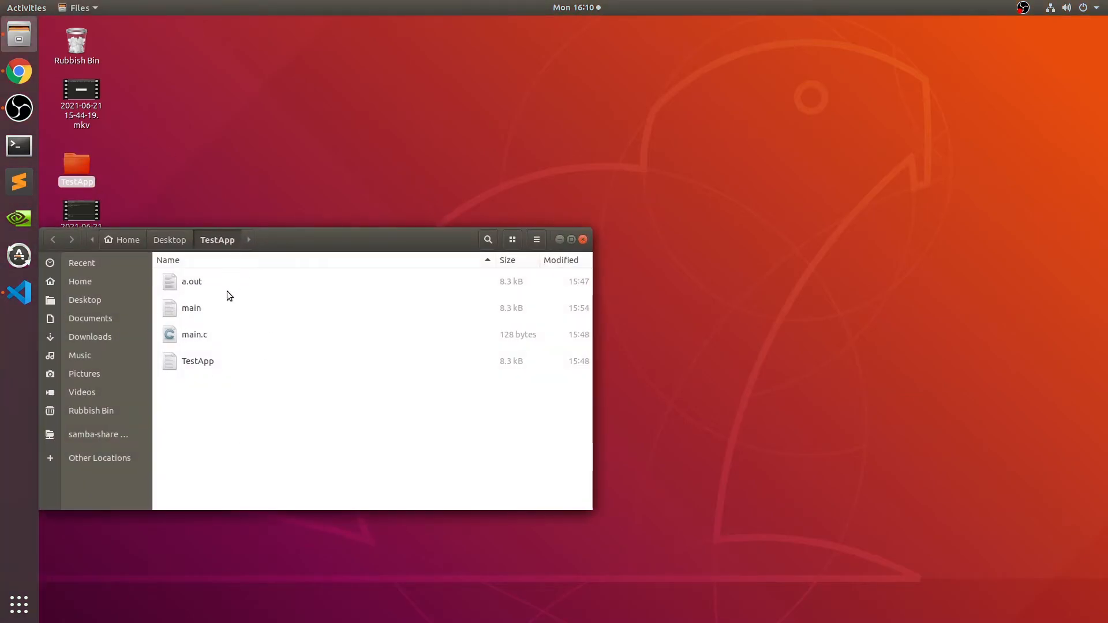
key("Delete")
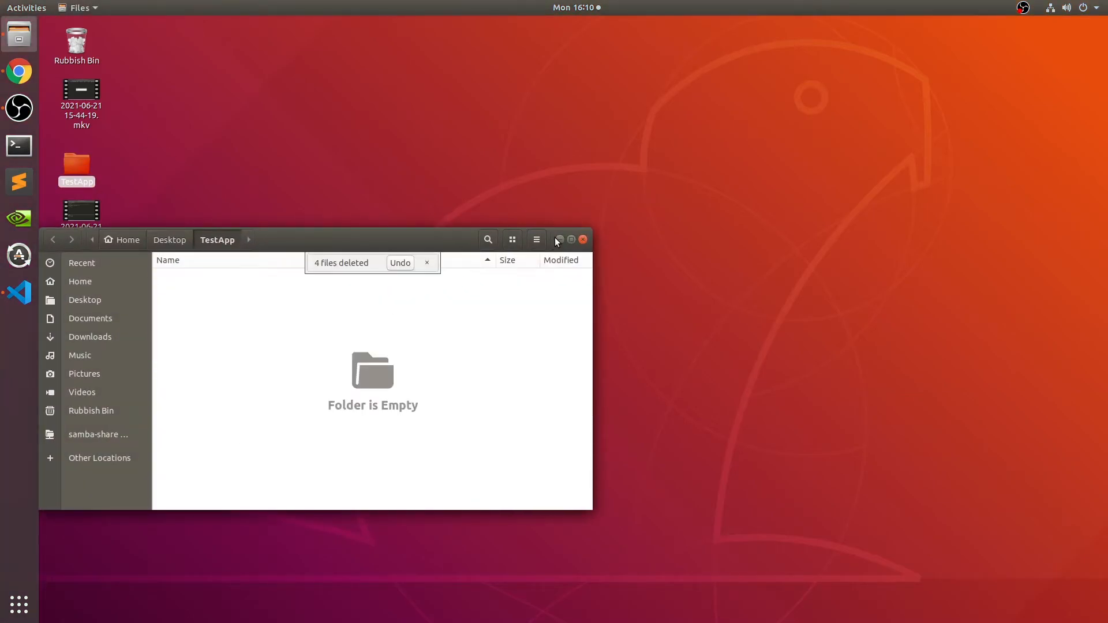
left_click(558, 240)
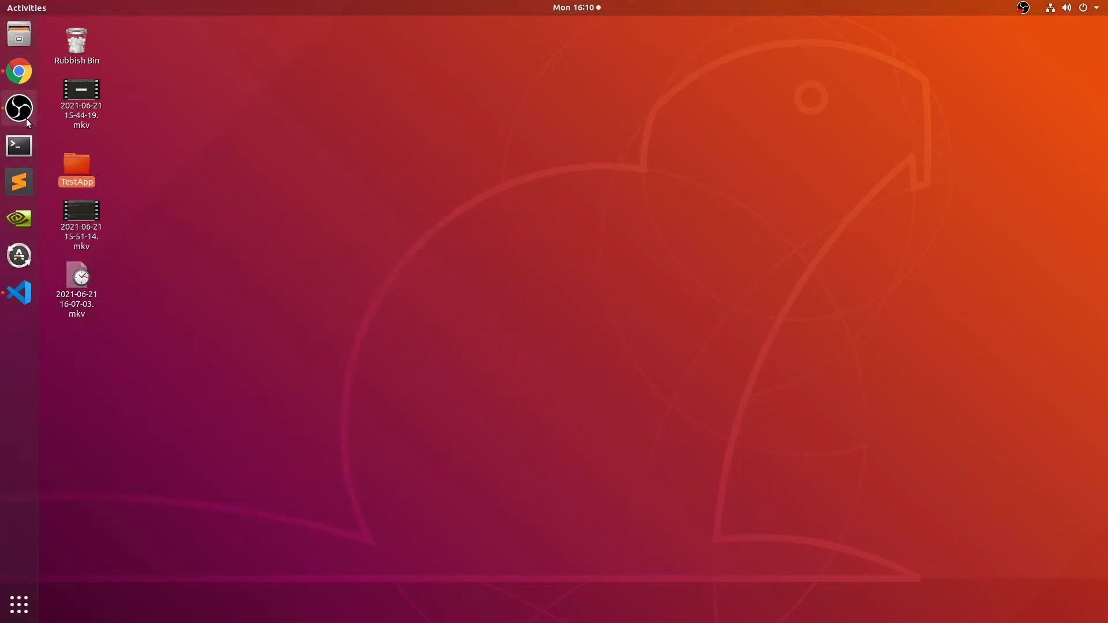
mouse_move(19, 255)
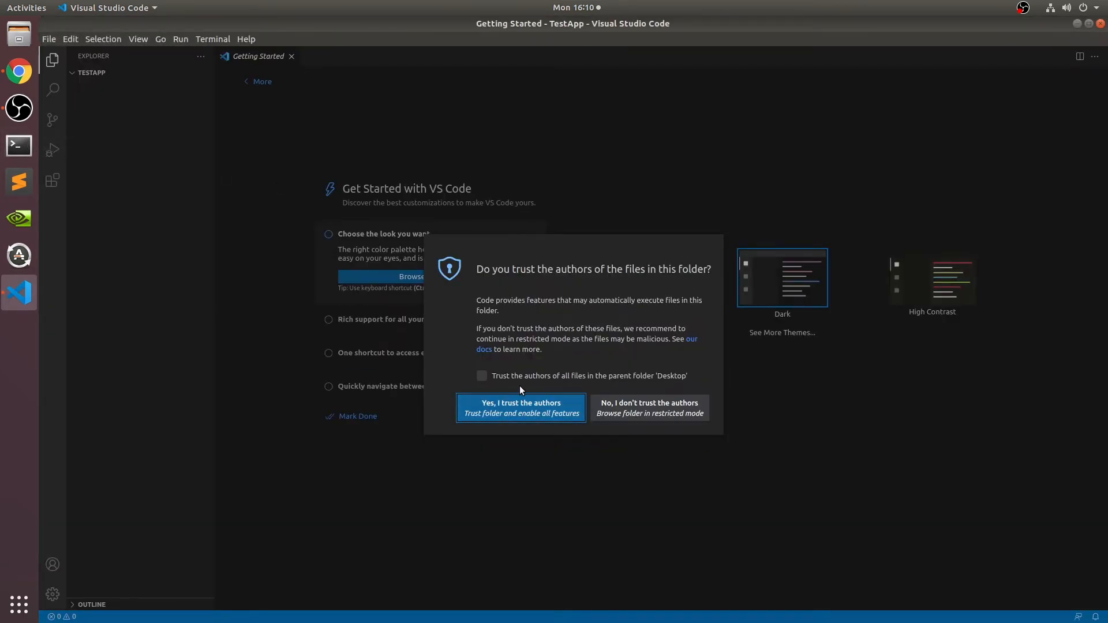
- Trust the TestApp folder's authors and create a new file named main.c
left_click(520, 408)
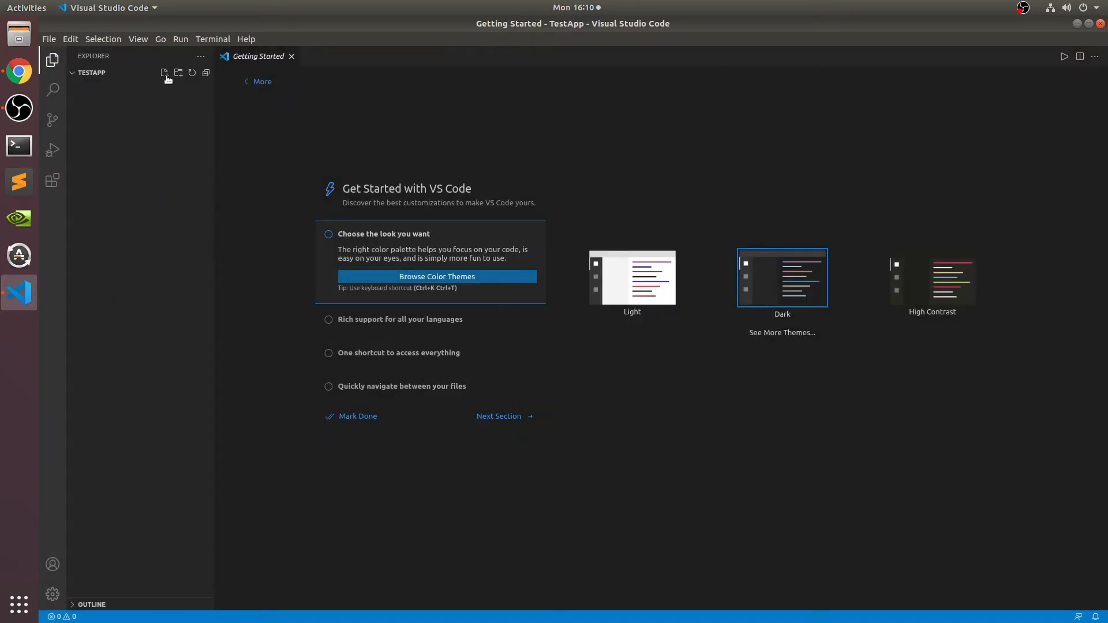
left_click(163, 73)
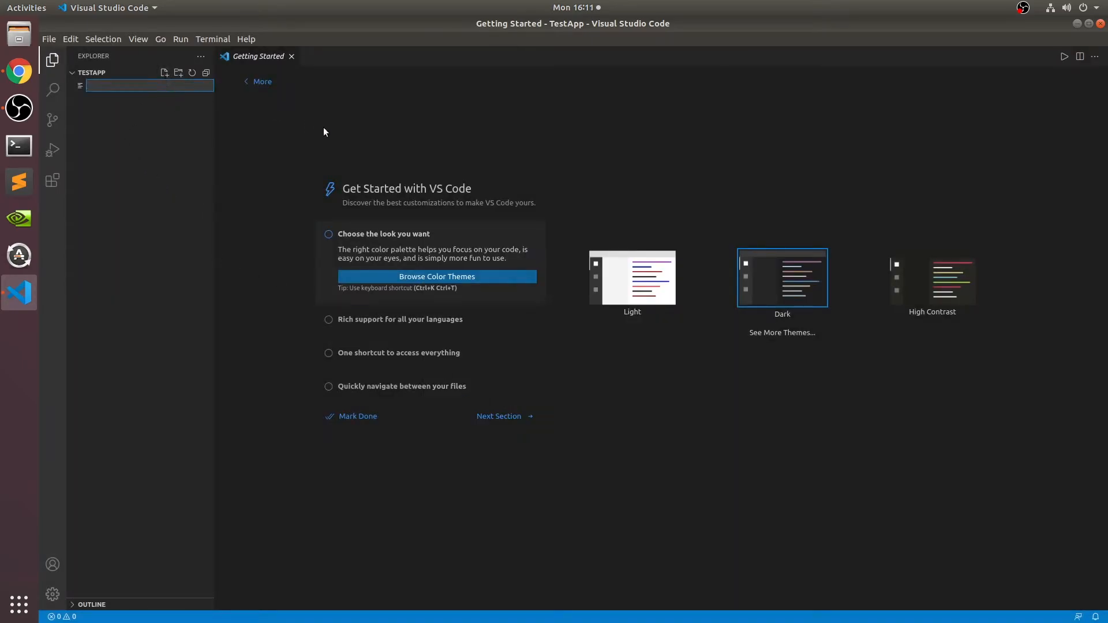
type("main.c")
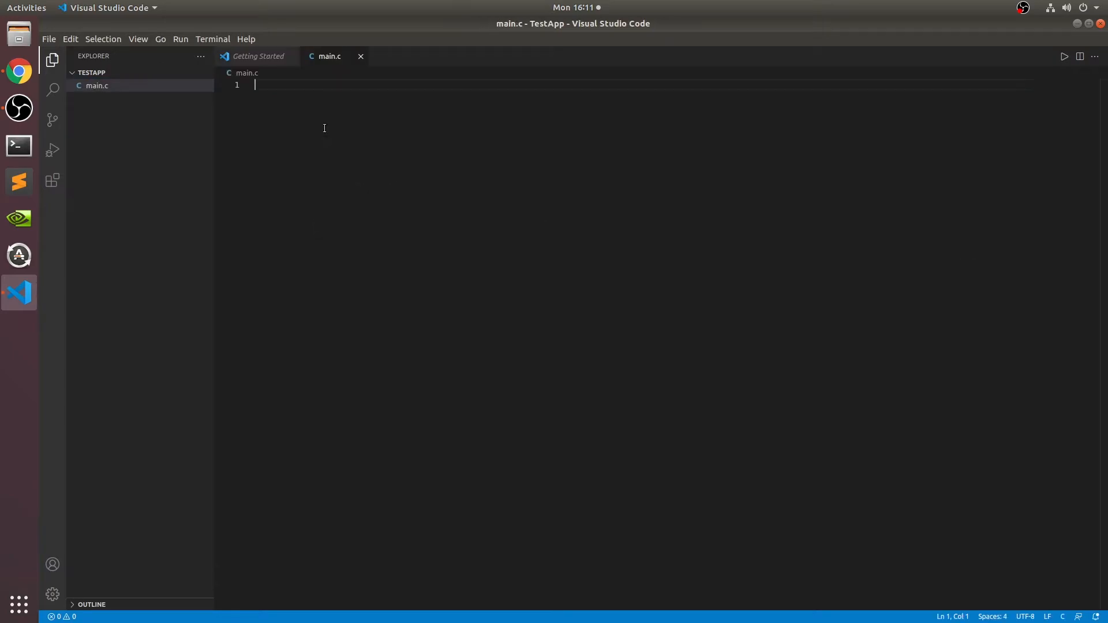
mouse_move(19, 70)
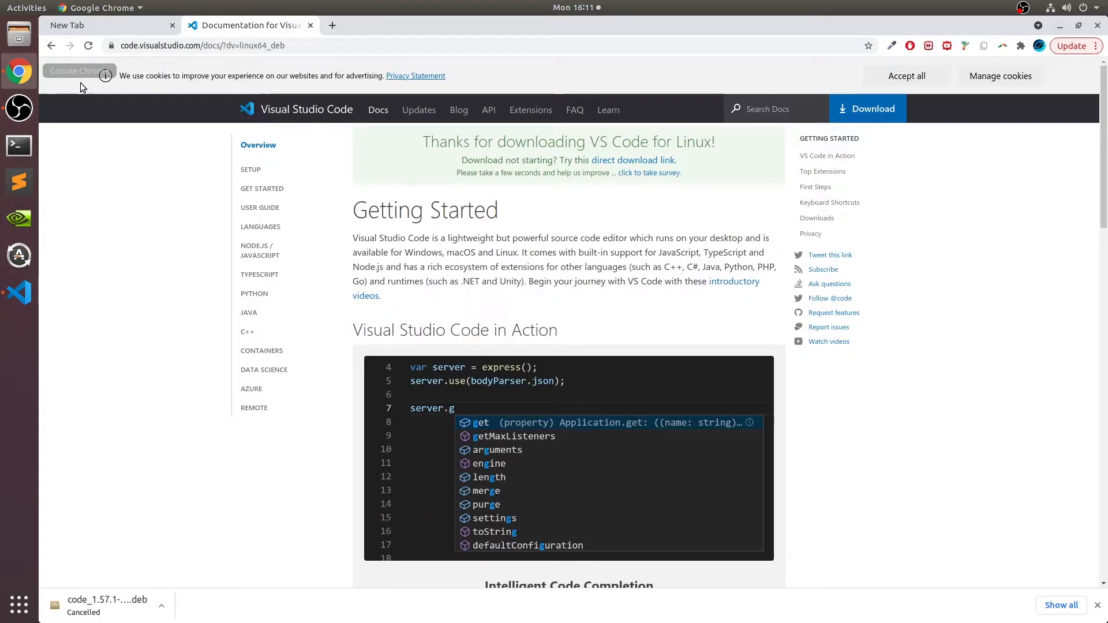
- Search Google for 'c sample code hello world' and open the Programiz example
left_click(332, 24)
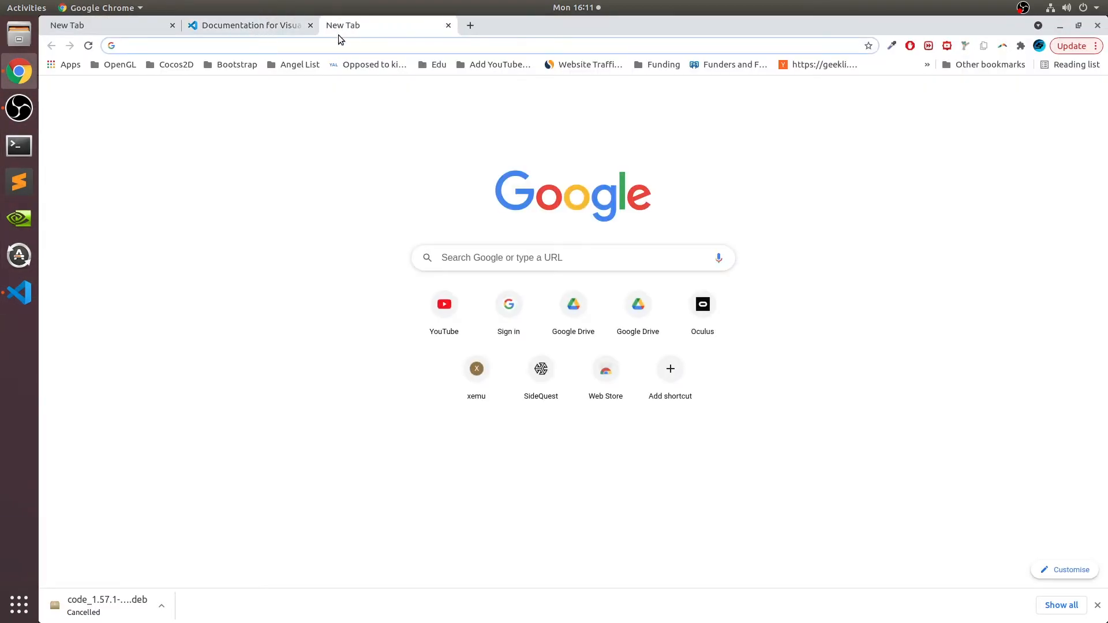
type("c sample code hello world")
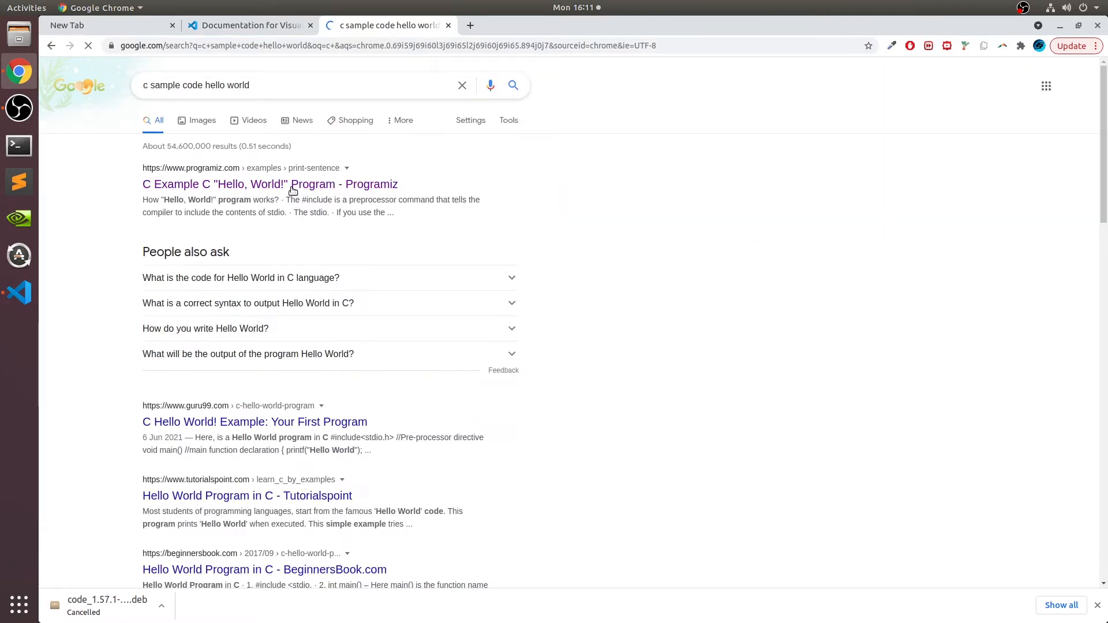
left_click(270, 183)
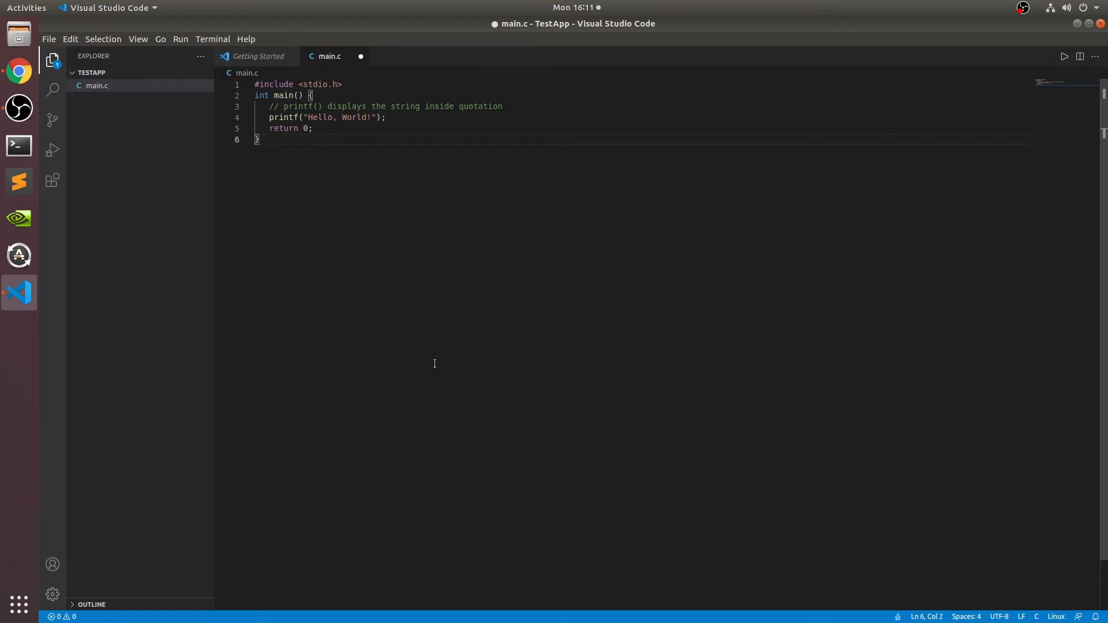
- Save main.c, then confirm in Files that it sits inside Desktop/TestApp
key("ctrl+s")
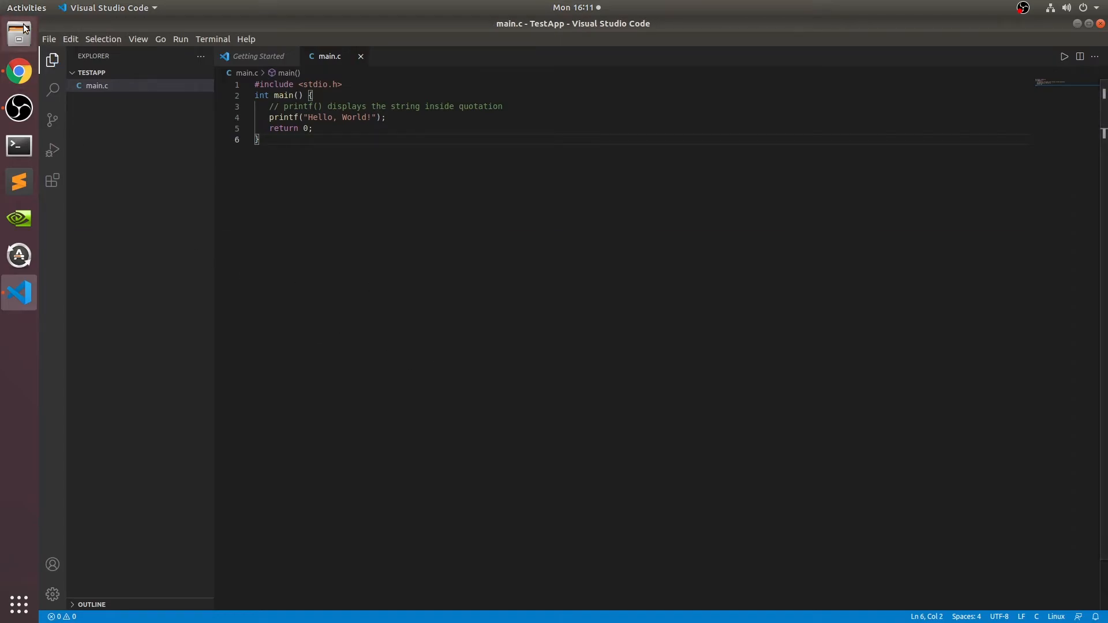
left_click(18, 32)
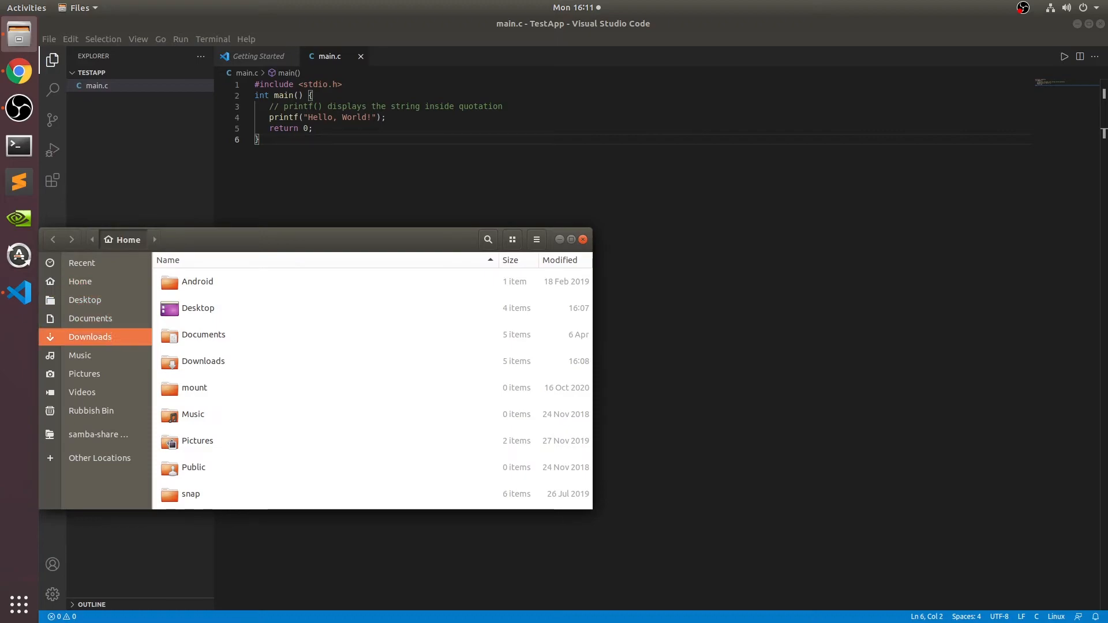
left_click(84, 301)
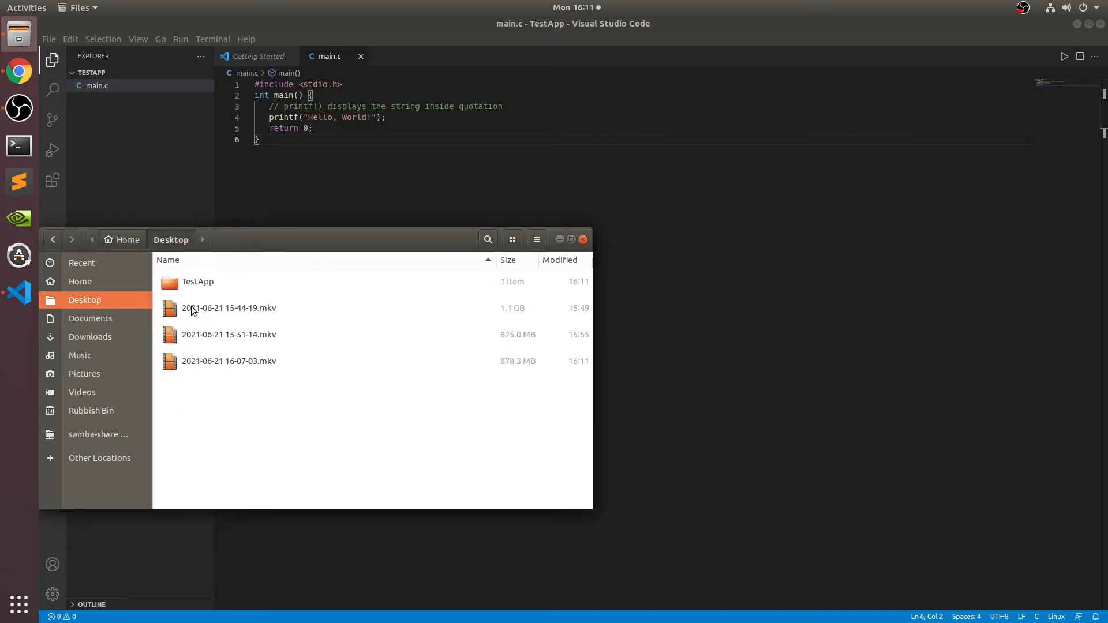
double_click(197, 282)
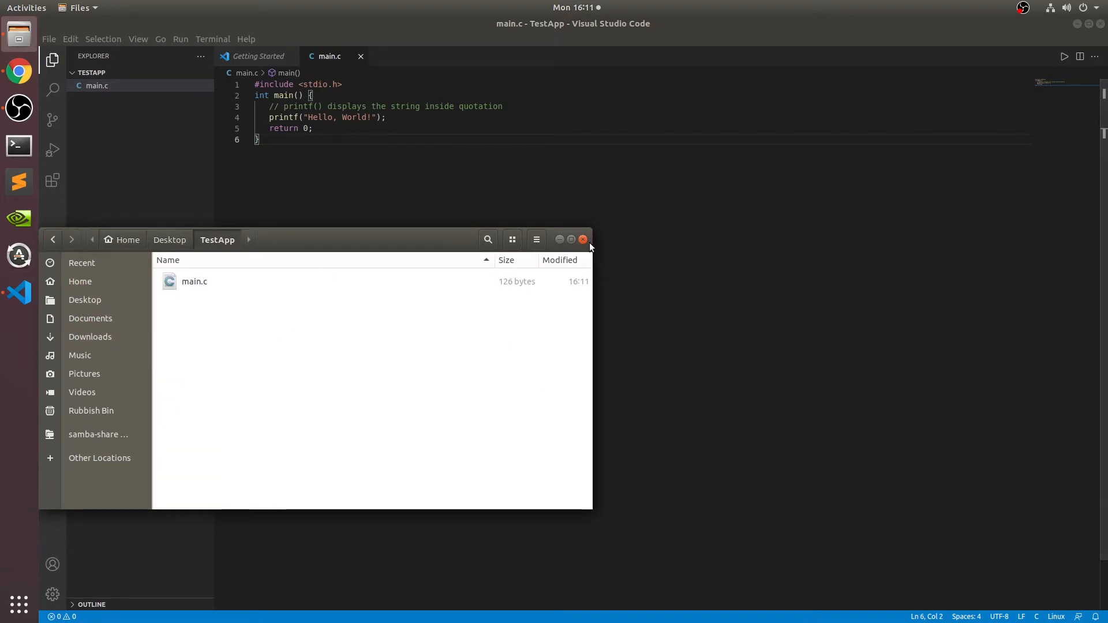
left_click(583, 240)
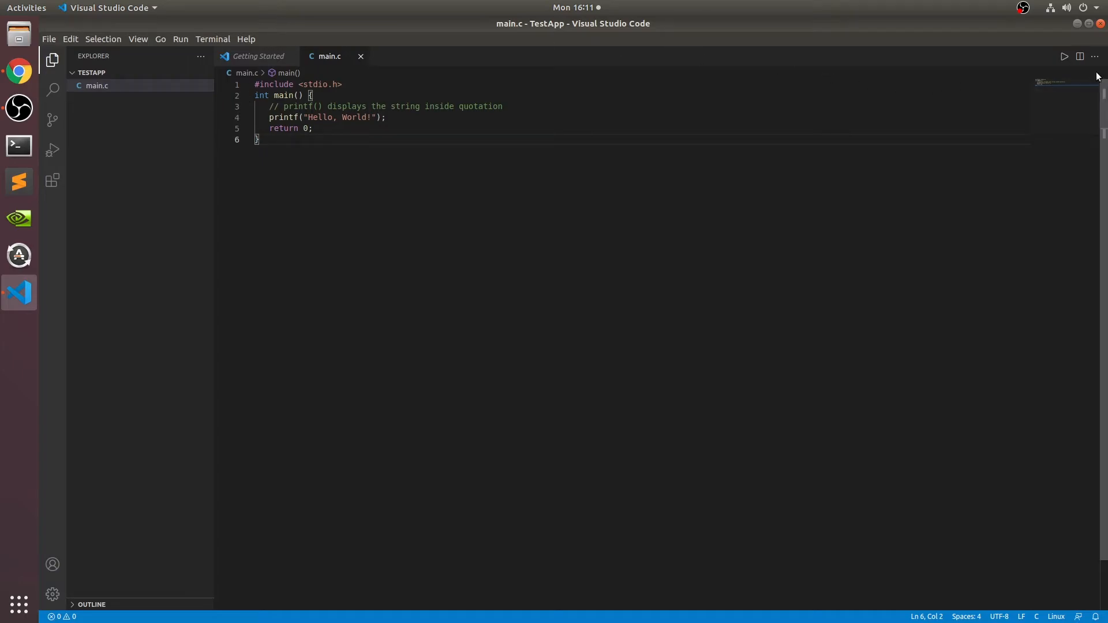
mouse_move(1062, 56)
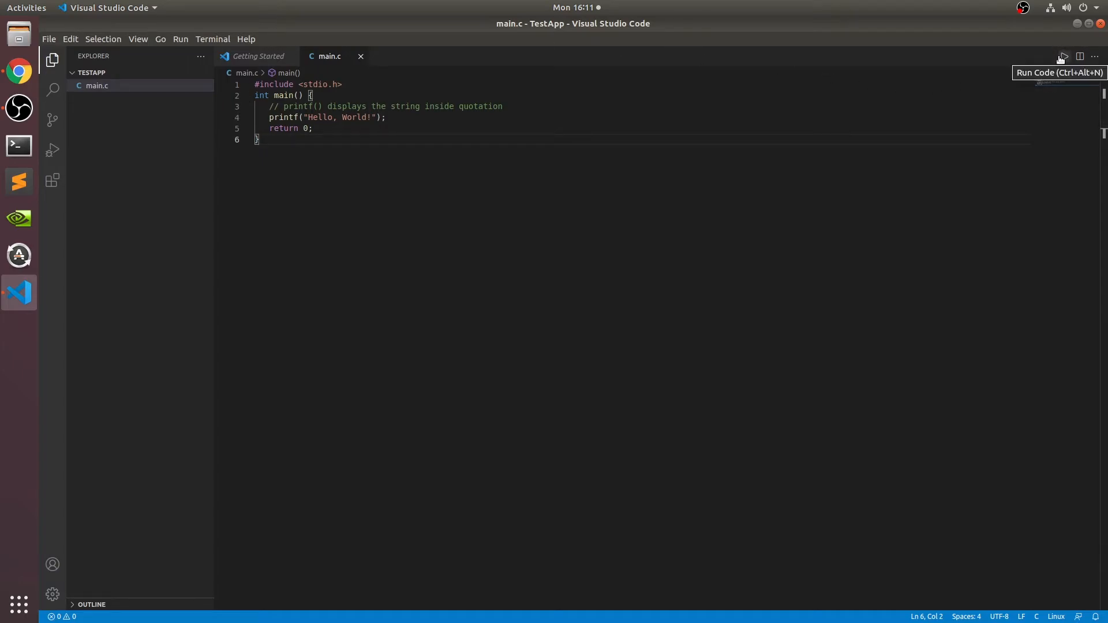
- Run main.c with Code Runner; Output shows Hello, World! and exit code 0
right_click(499, 383)
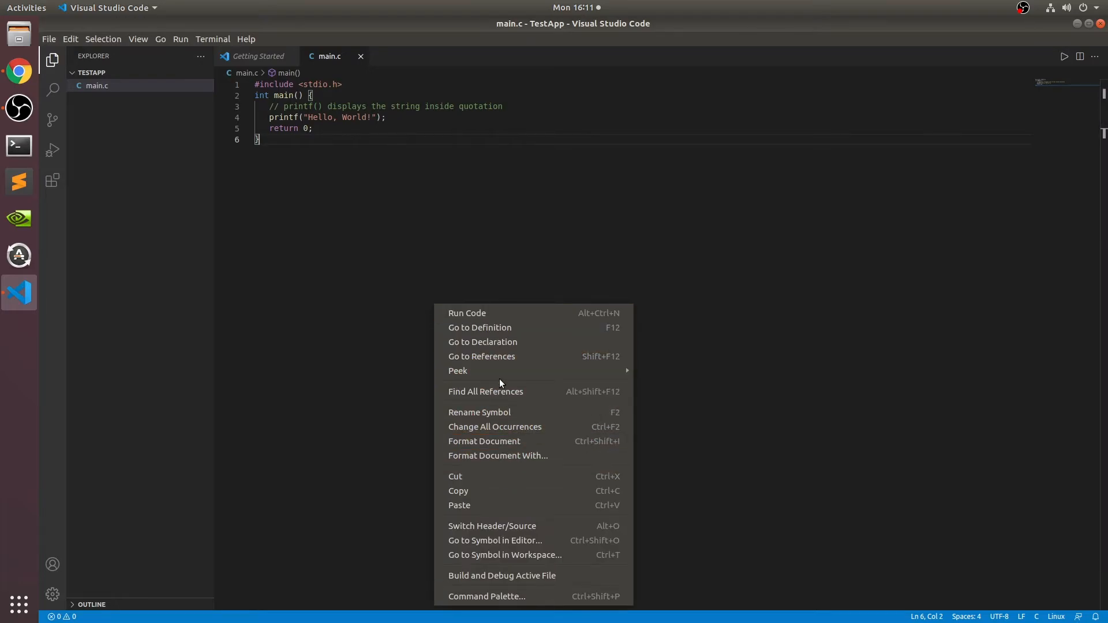
left_click(467, 313)
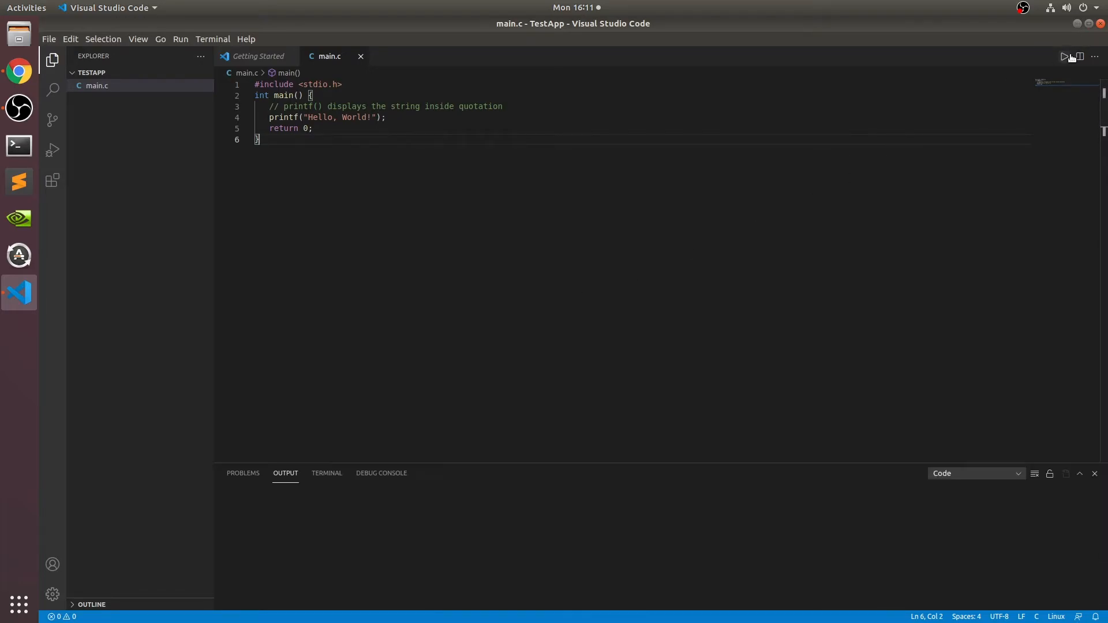
left_click(1064, 57)
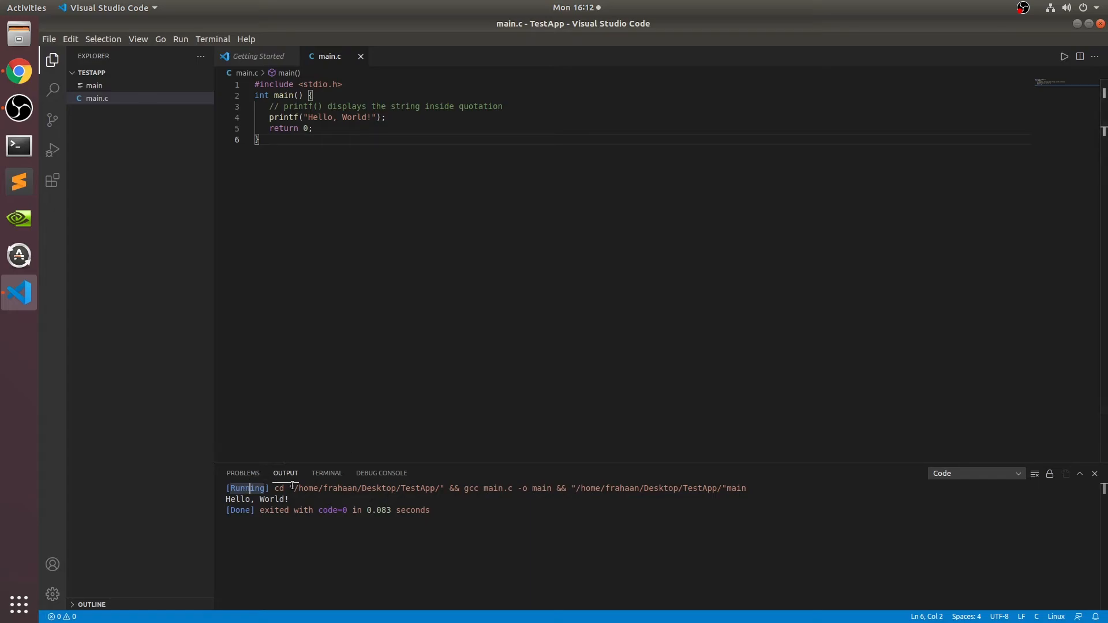
- Check the integrated terminal, then return to the program's run output
left_click(327, 474)
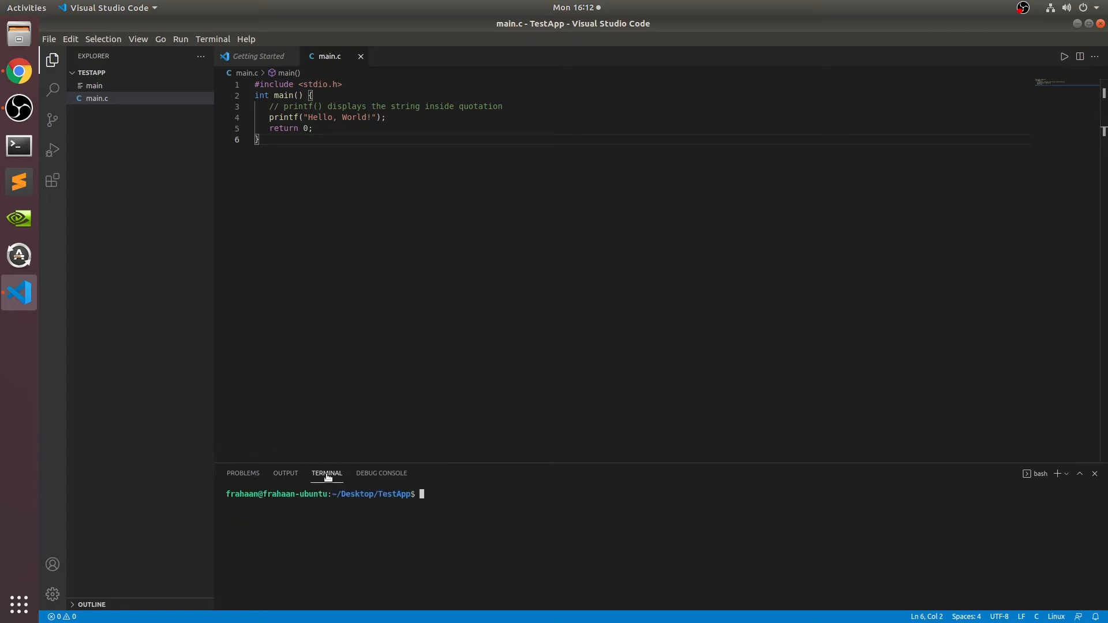
type("pokpokpok")
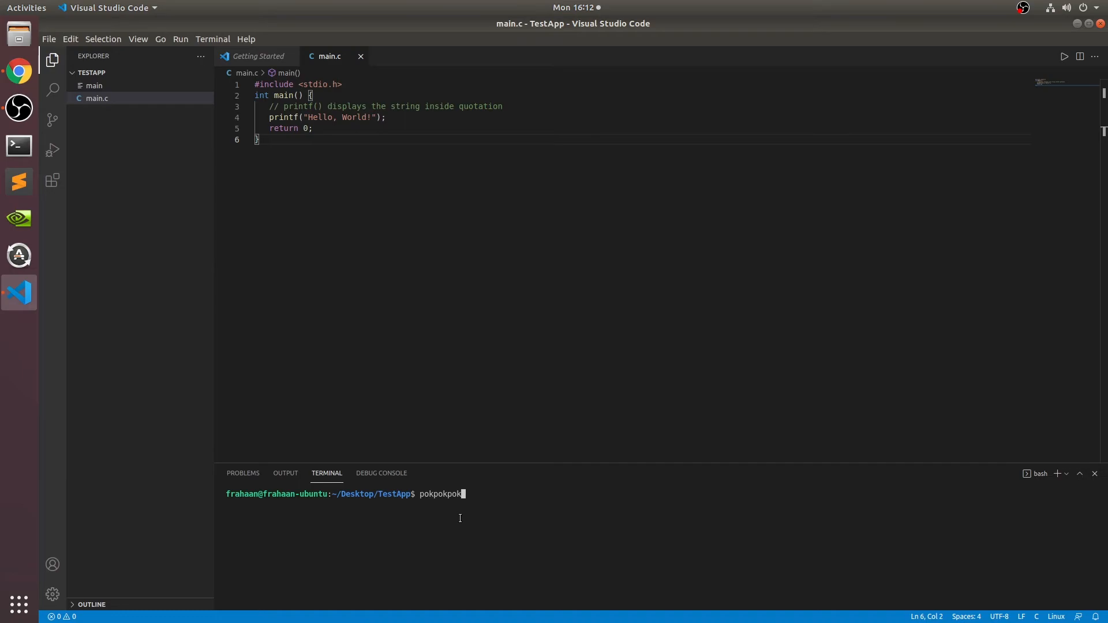
left_click(1063, 57)
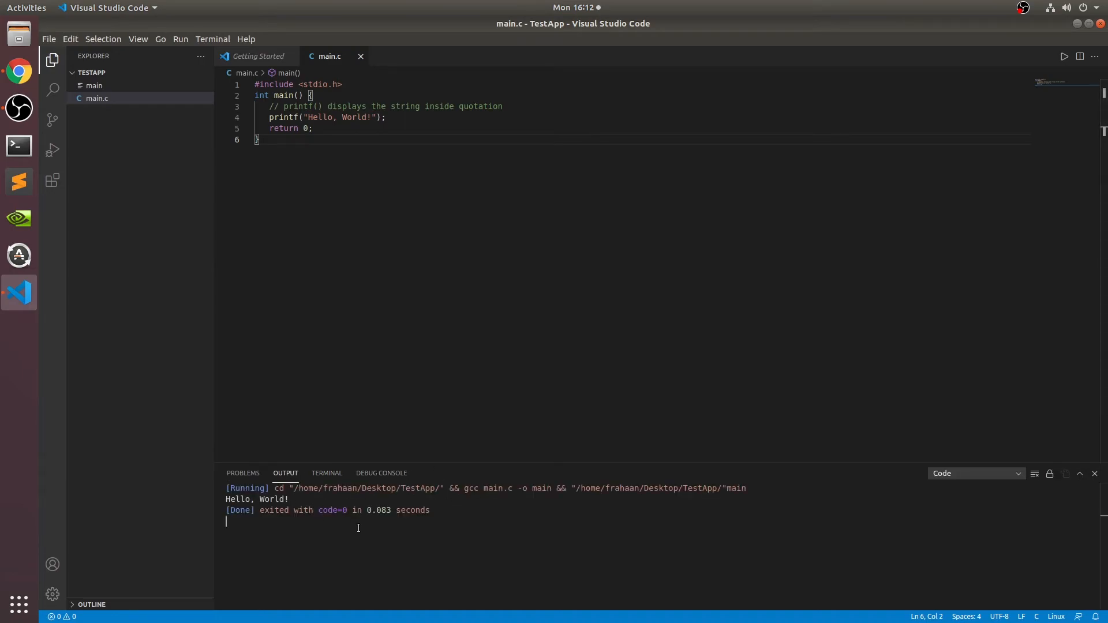
mouse_move(121, 175)
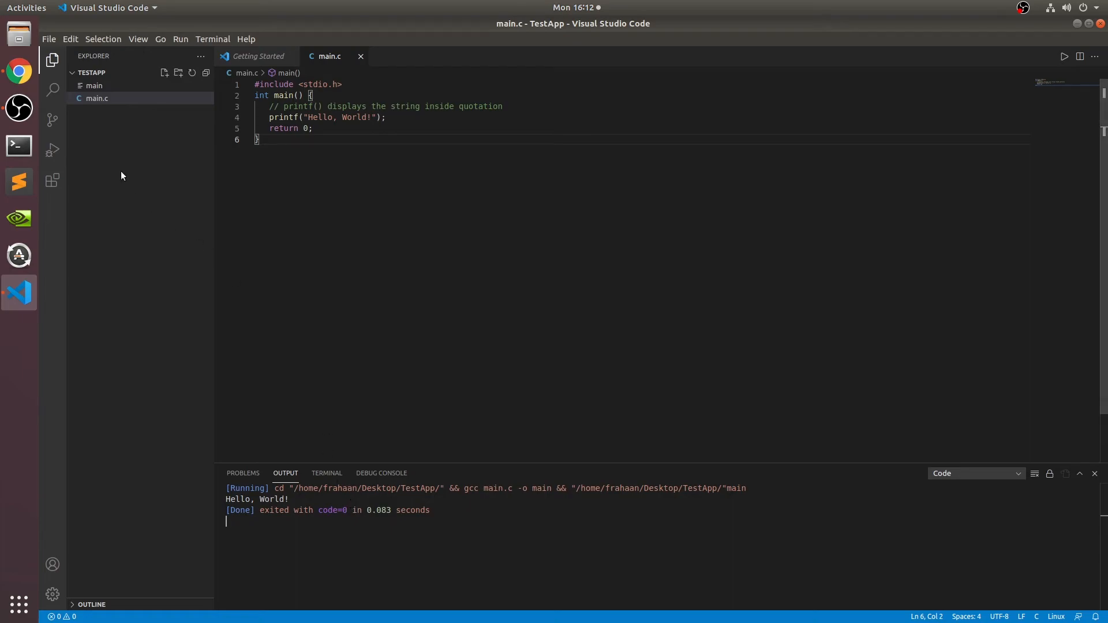
- Enable Run Code's Run In Terminal setting under Extensions in Preferences > Settings
left_click(49, 39)
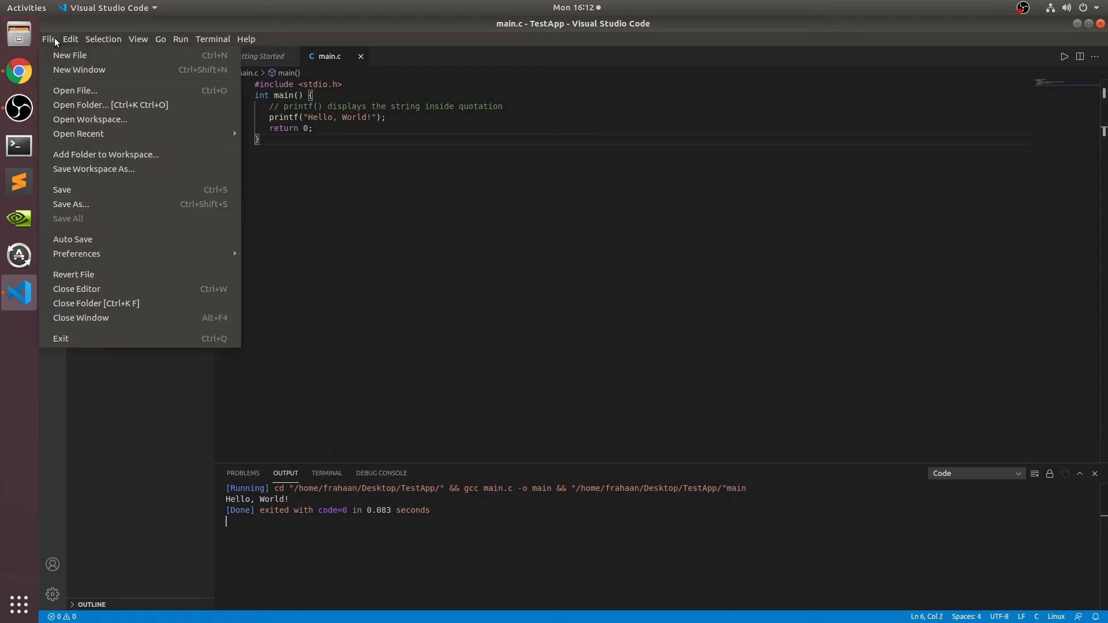
mouse_move(76, 254)
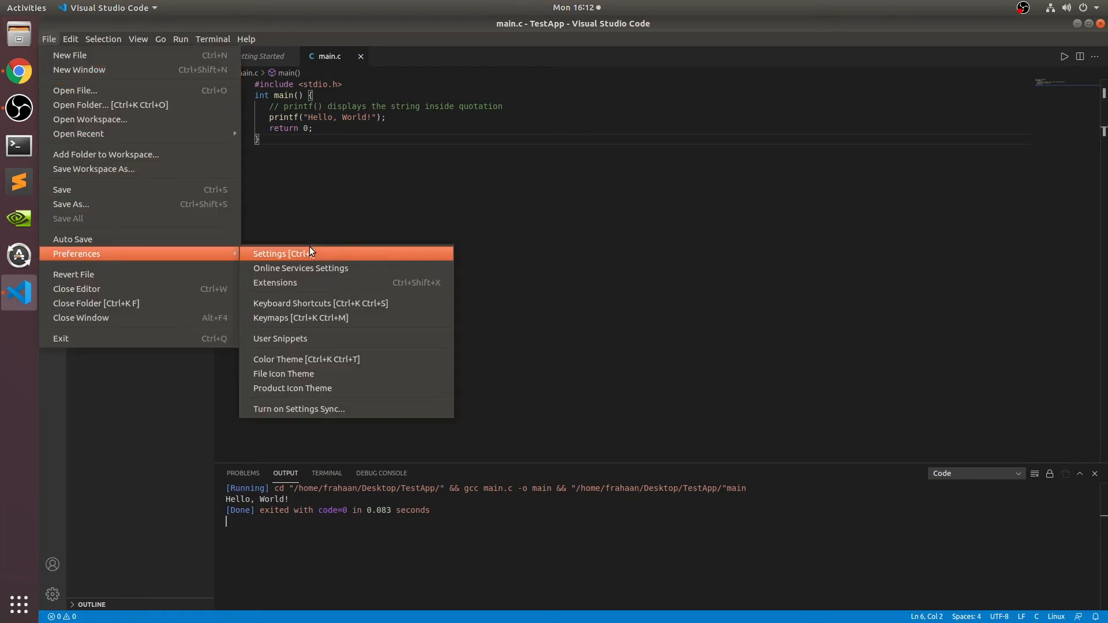
left_click(281, 254)
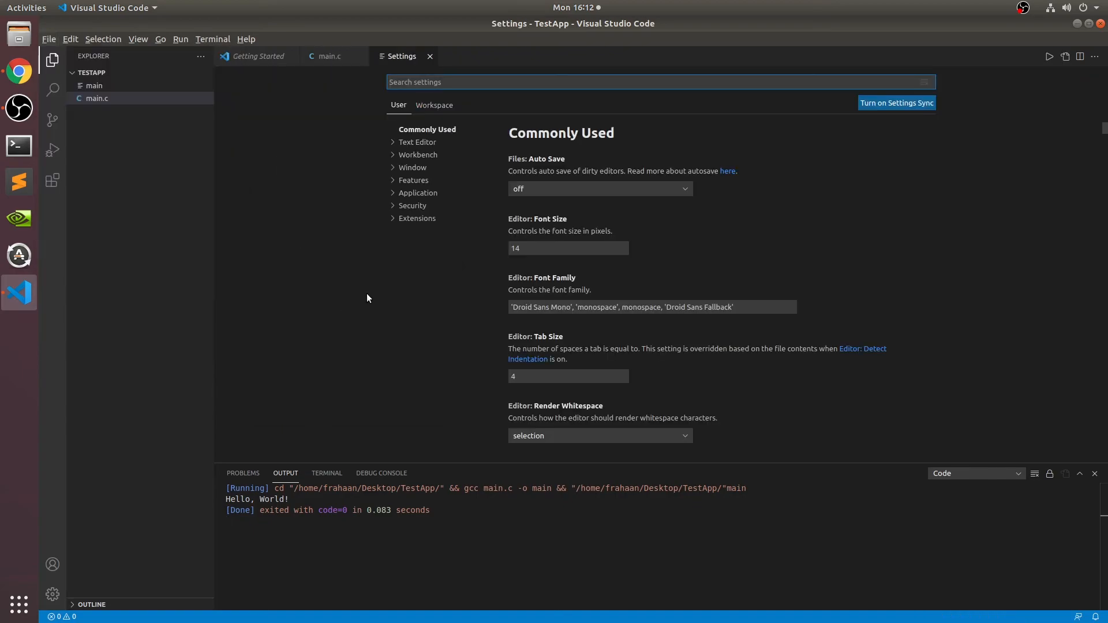
left_click(417, 218)
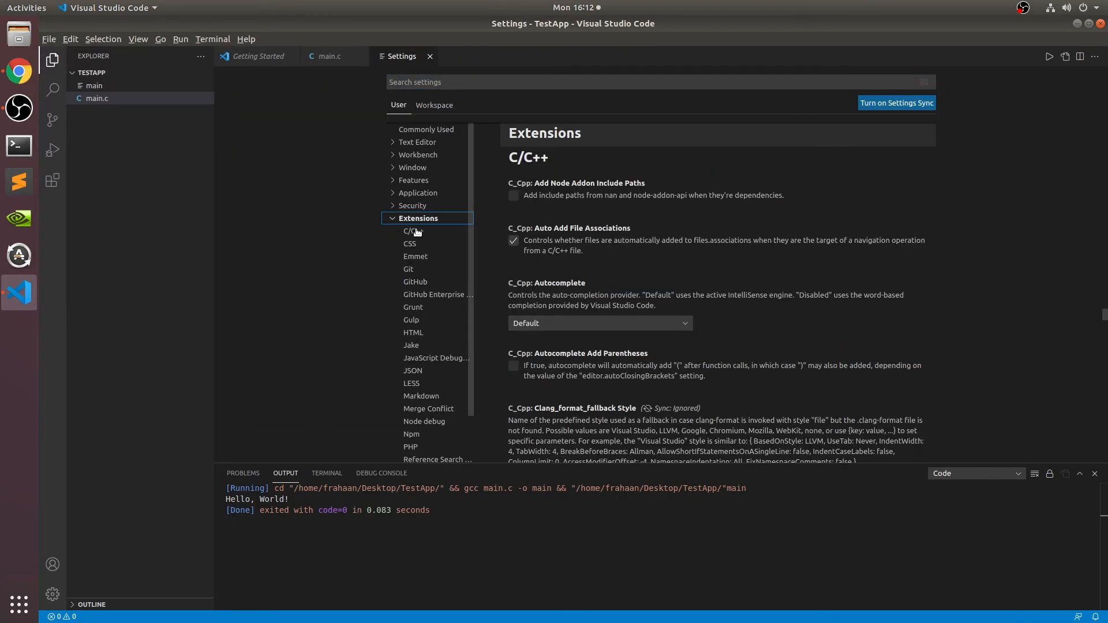
mouse_move(414, 231)
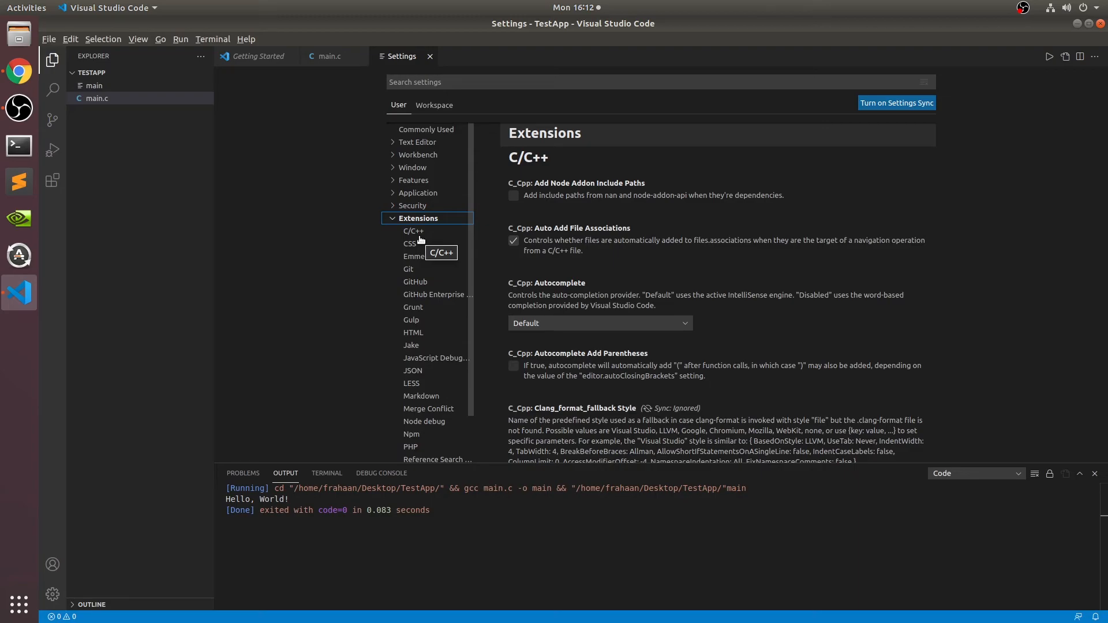
mouse_move(448, 366)
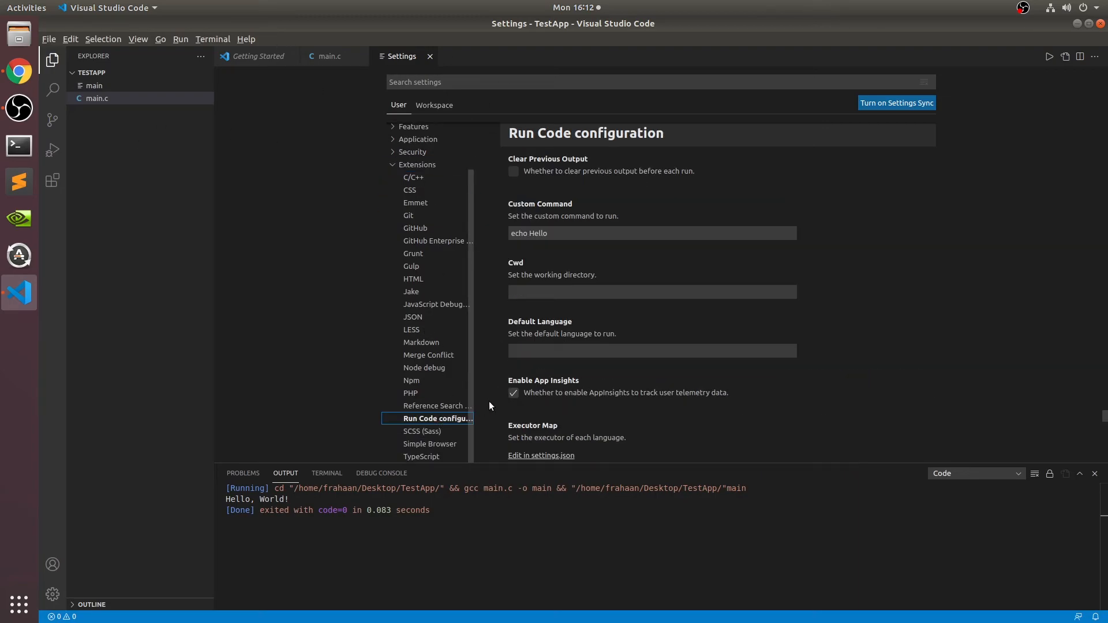
scroll("down", 3)
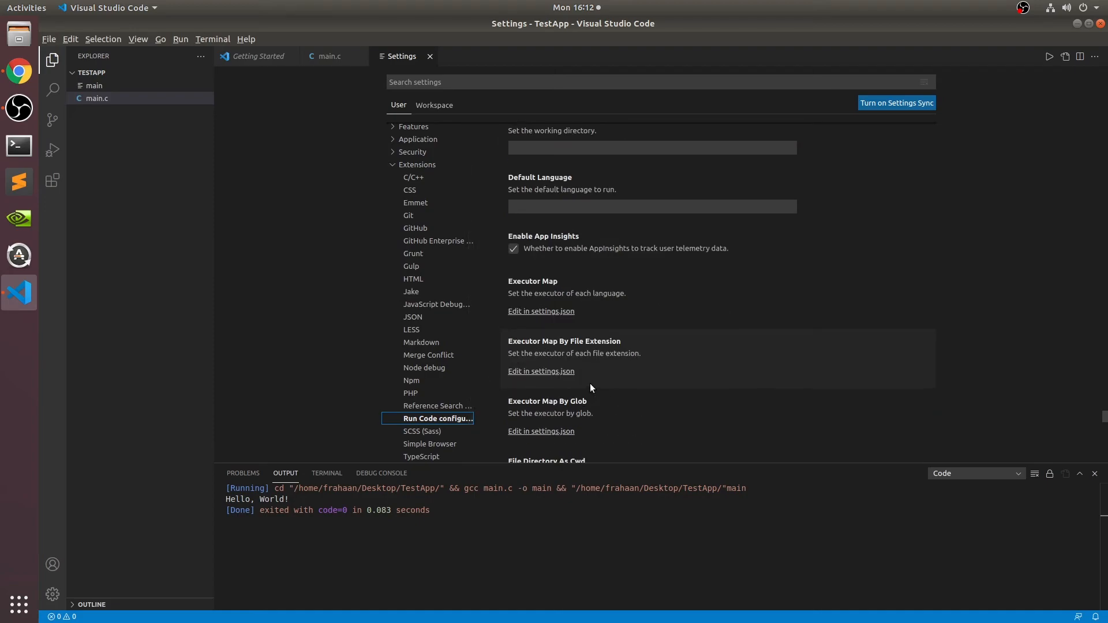
scroll("down", 3)
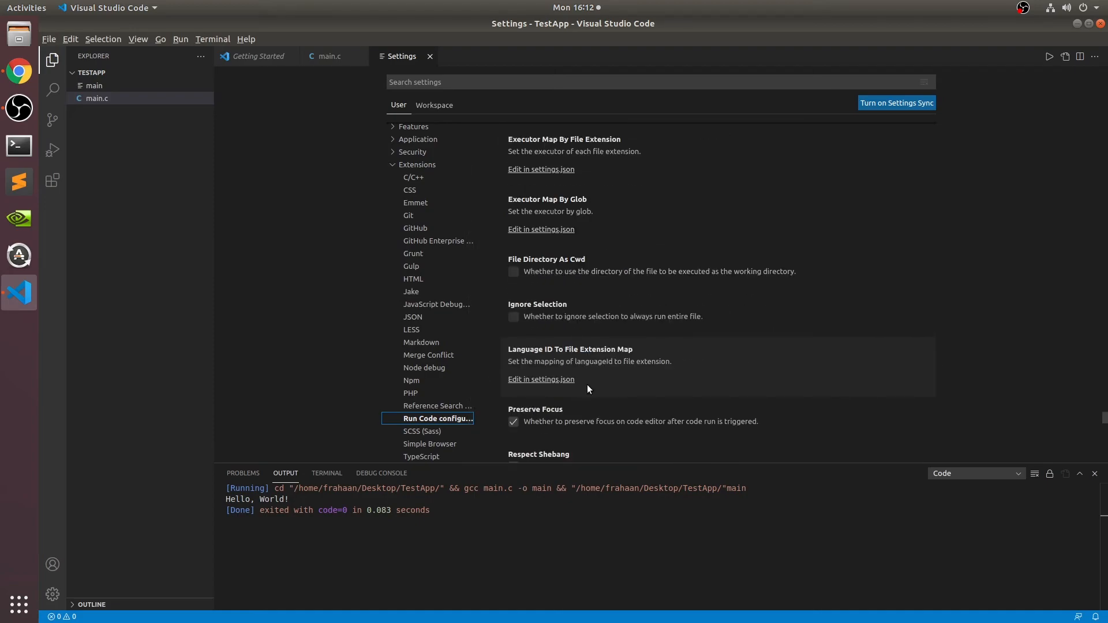
scroll("down", 3)
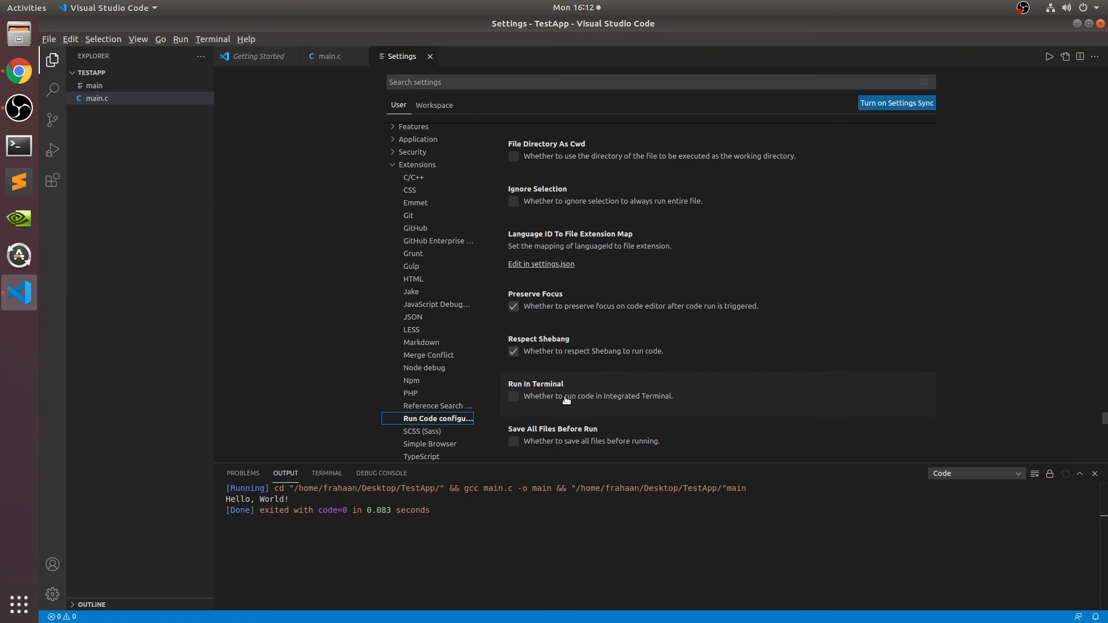
mouse_move(574, 402)
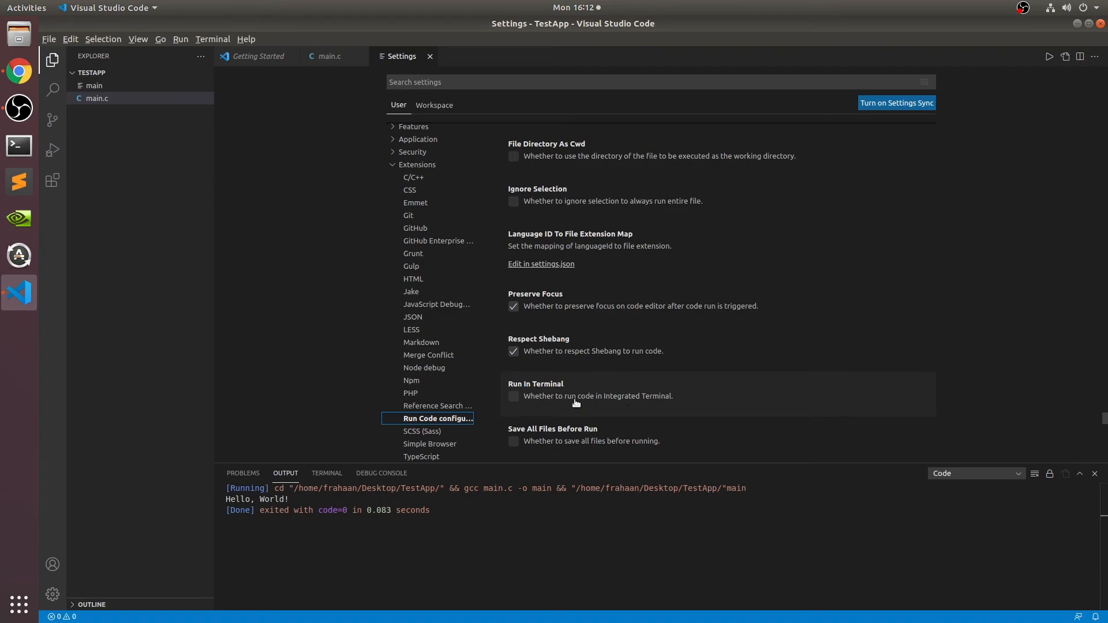
left_click(514, 396)
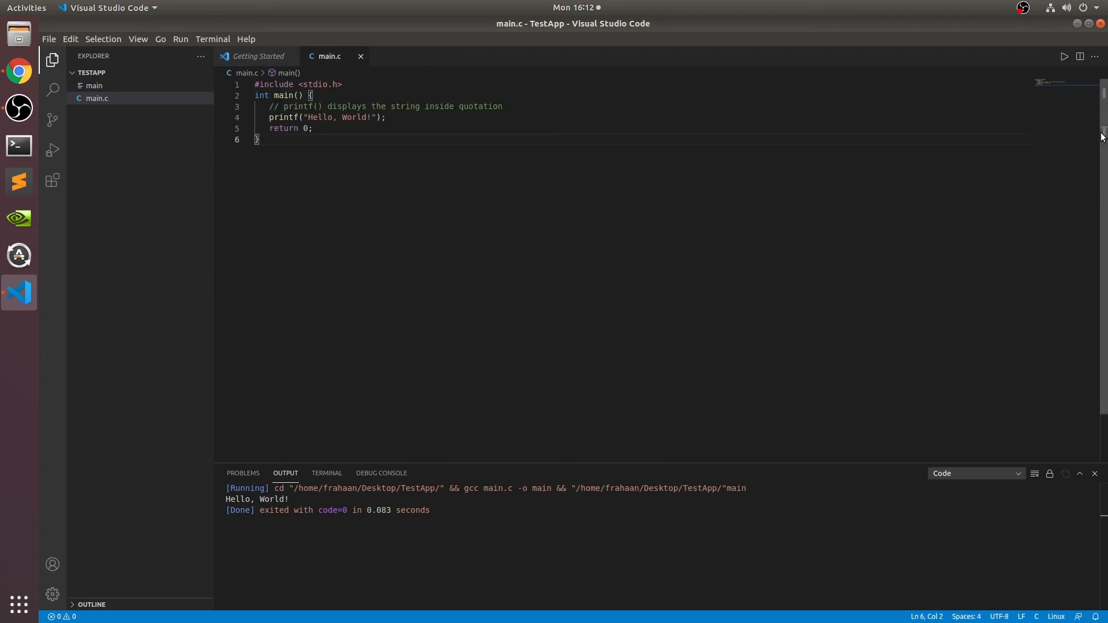
- Run main.c in the terminal and add \n to the printf string
left_click(326, 474)
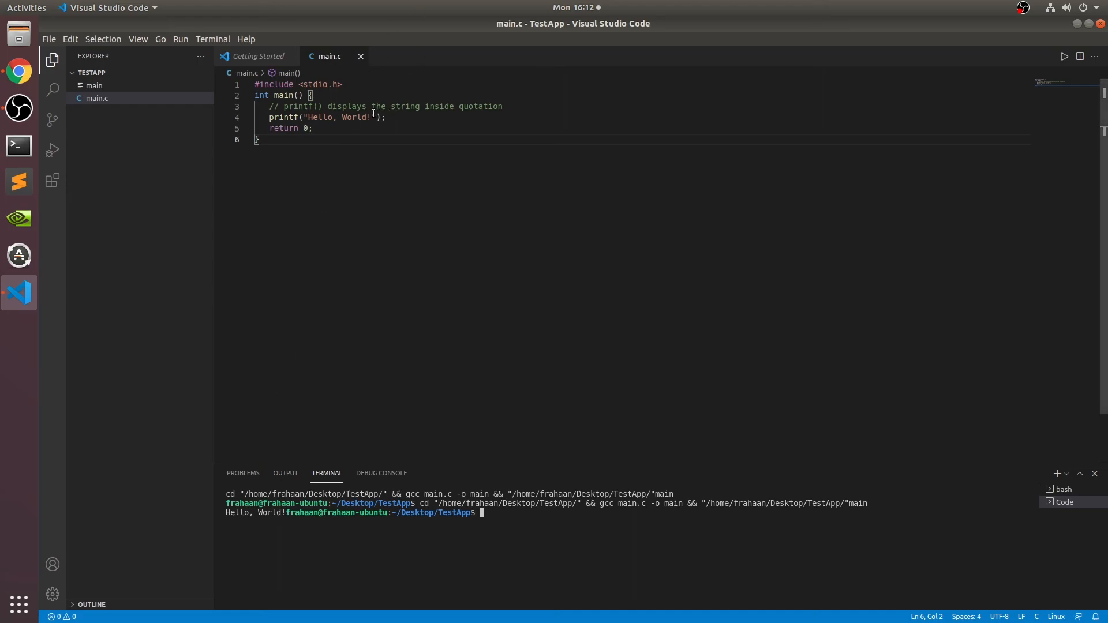
type("\\n")
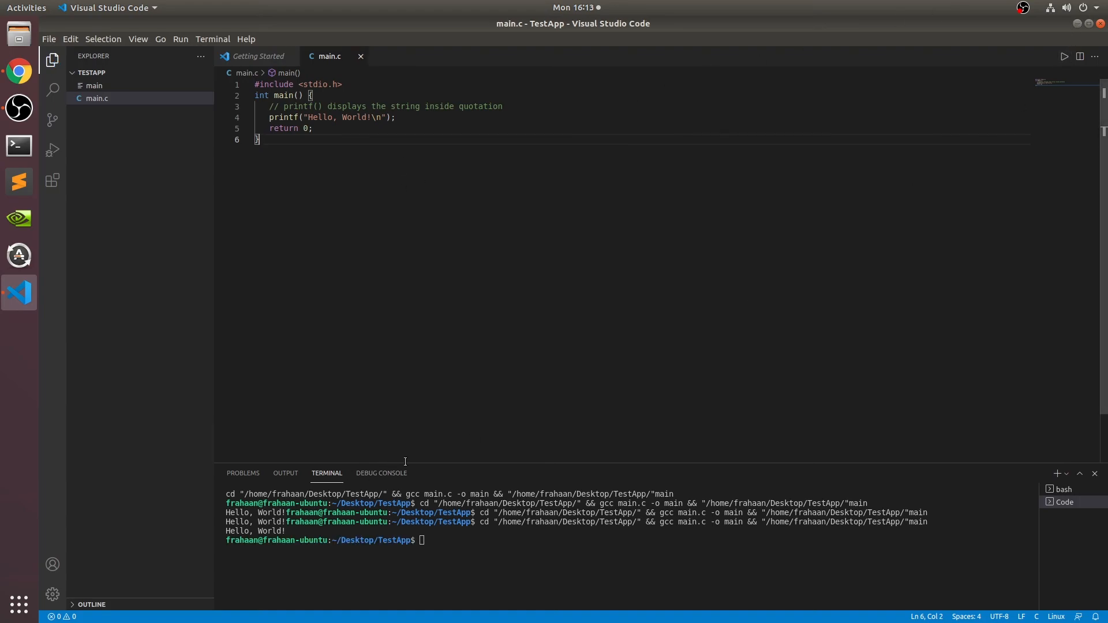
mouse_move(434, 449)
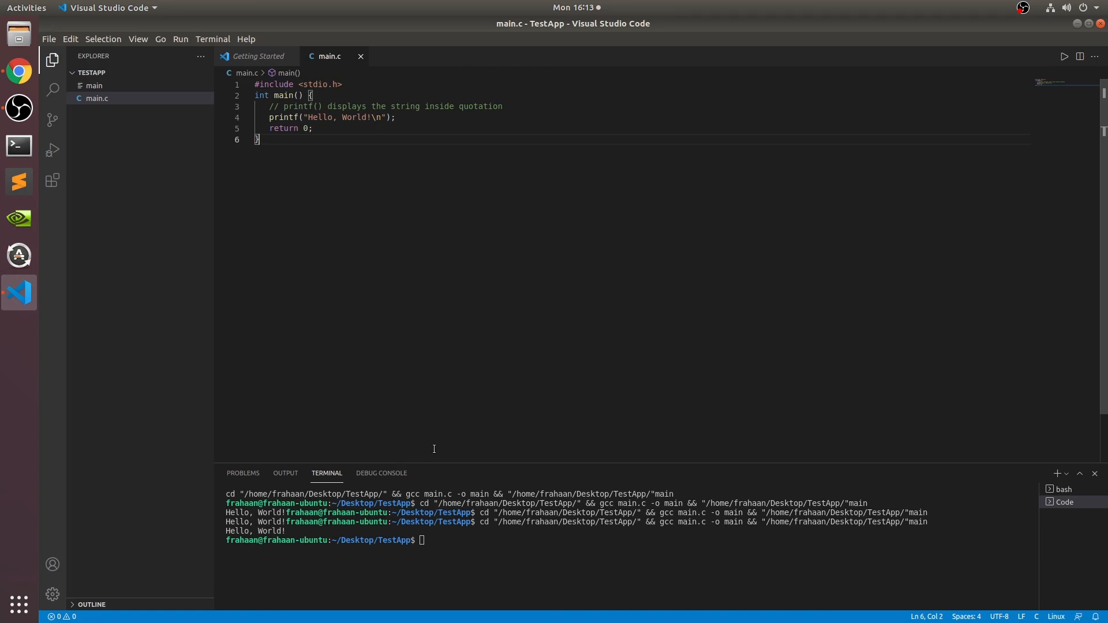